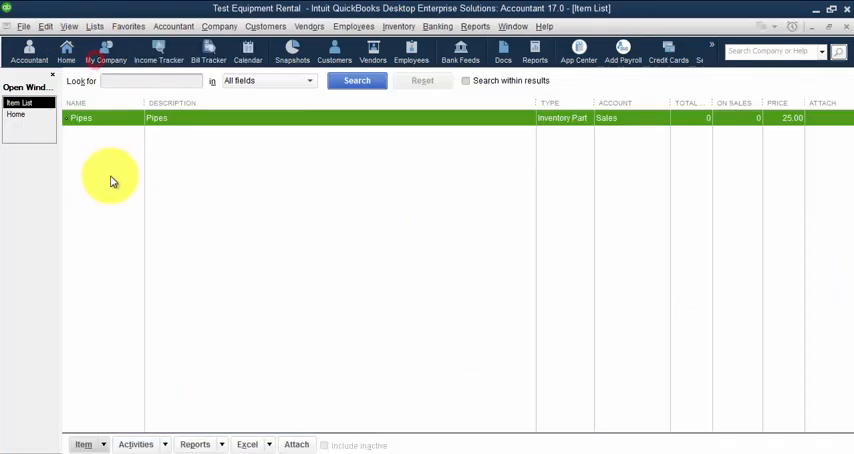
Step: Check the Pipes item's asset account, then duplicate it as 'DUP Pipes'
double_click(80, 117)
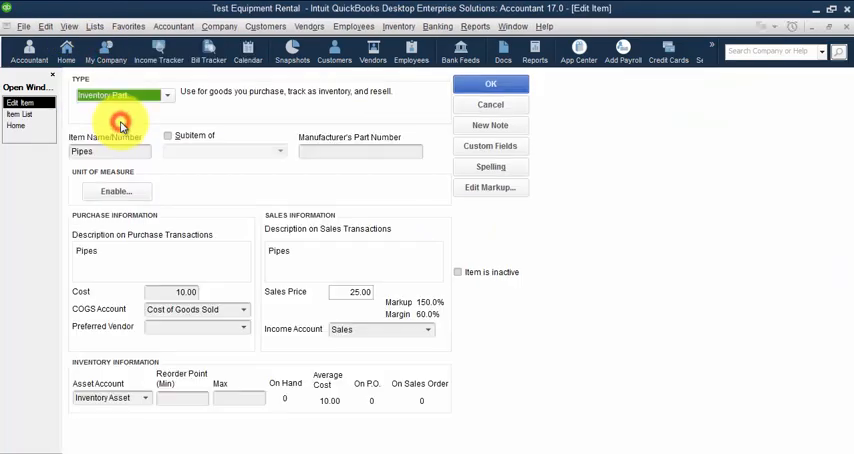
mouse_move(80, 96)
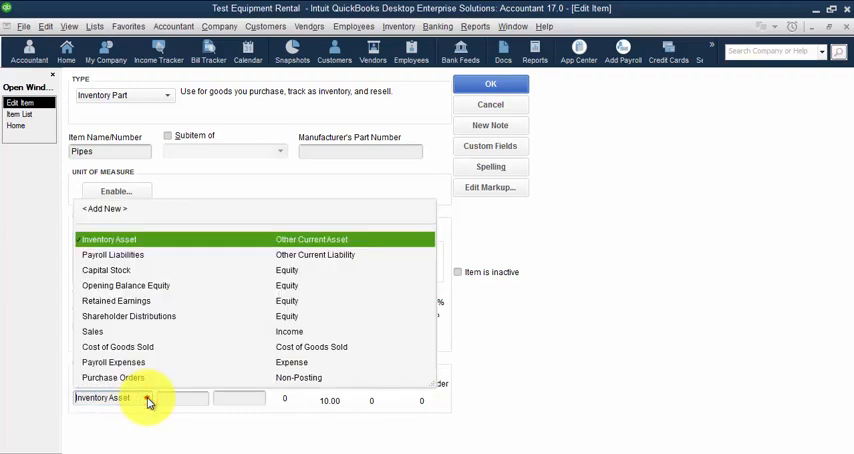
left_click(108, 239)
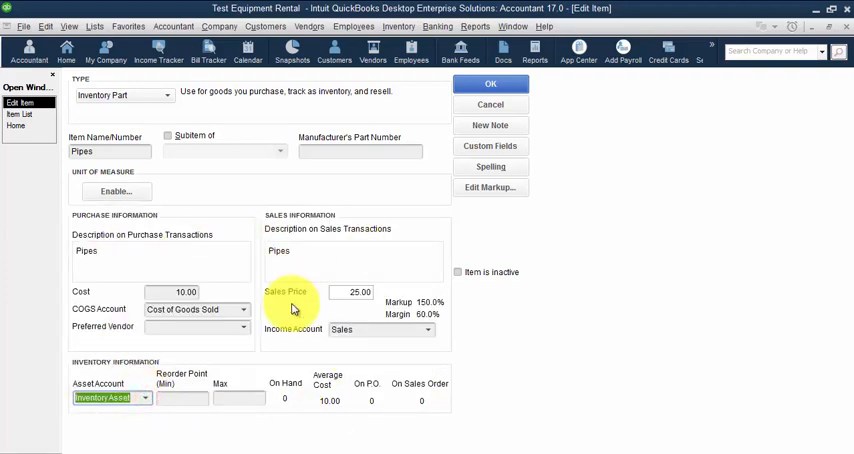
left_click(490, 84)
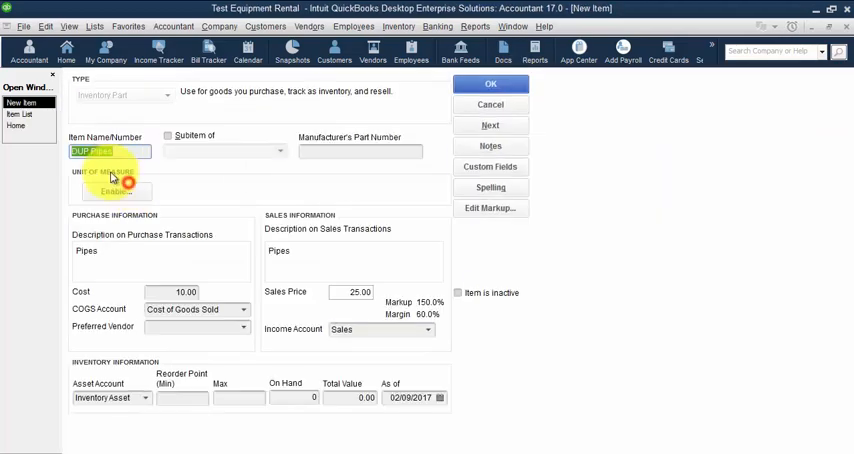
Step: Rename the duplicate to Fittings with cost 2.50 and sales price 15.00, and save
type("Fitti")
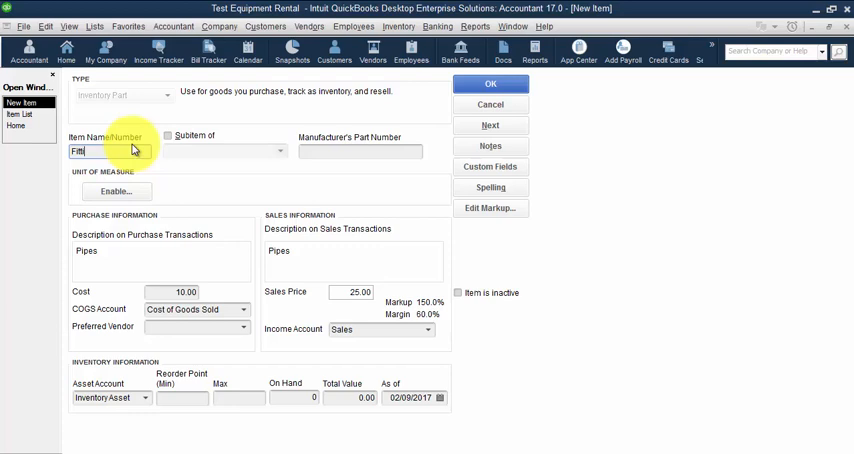
type("ngs")
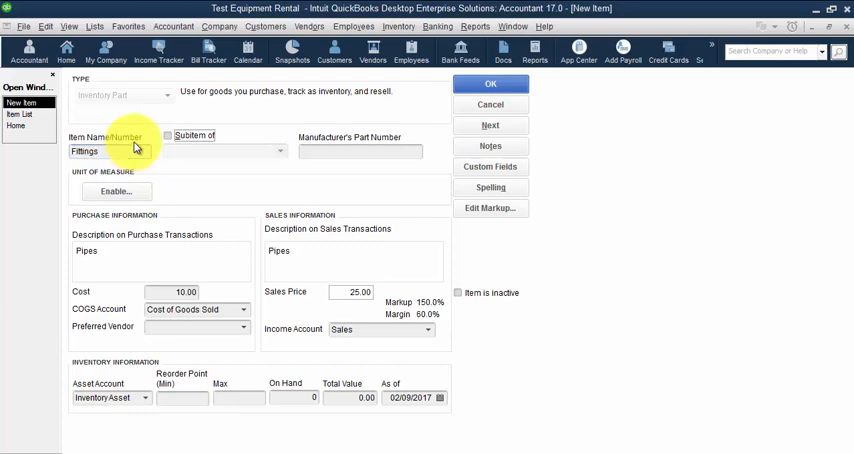
double_click(84, 251)
type("Fittings")
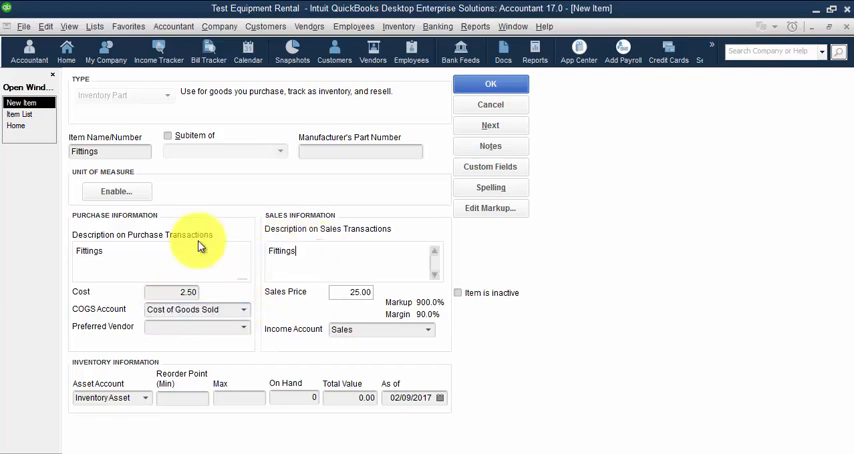
triple_click(351, 291)
type("15")
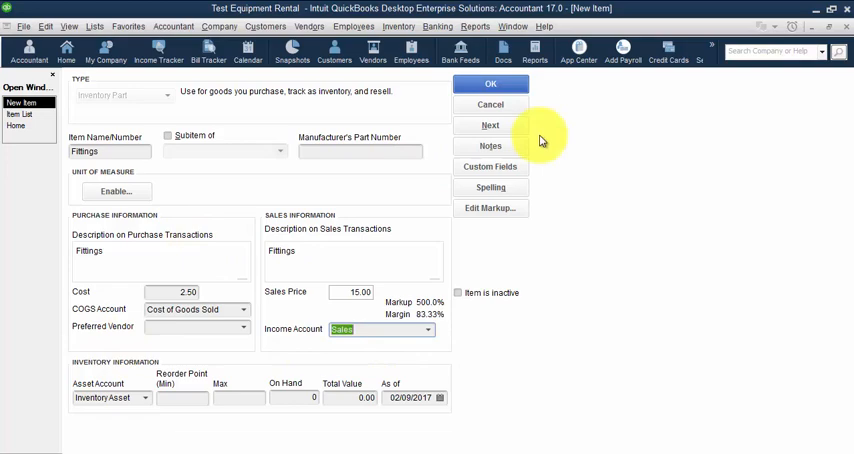
left_click(490, 83)
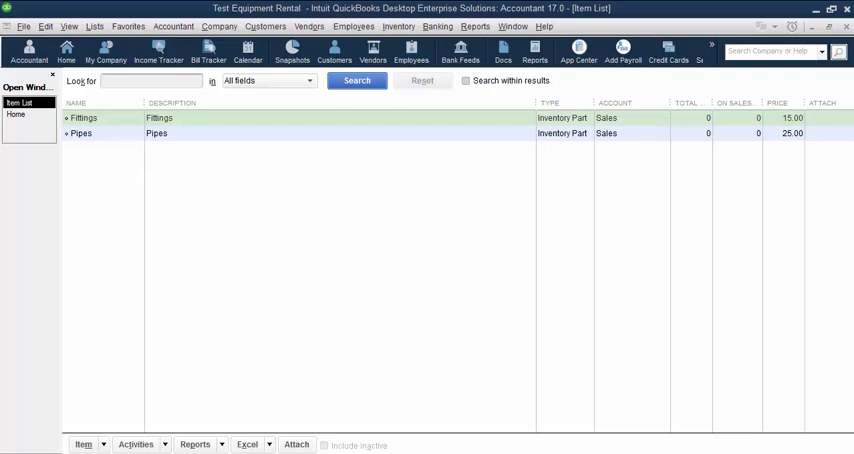
mouse_move(330, 148)
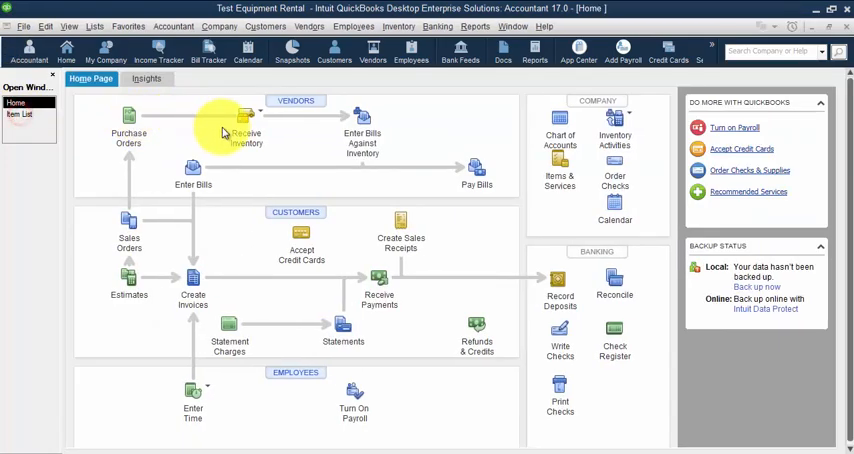
Step: Enter a vendor bill for 100 Pipes and 500 Fittings totaling 2,250.00
left_click(192, 170)
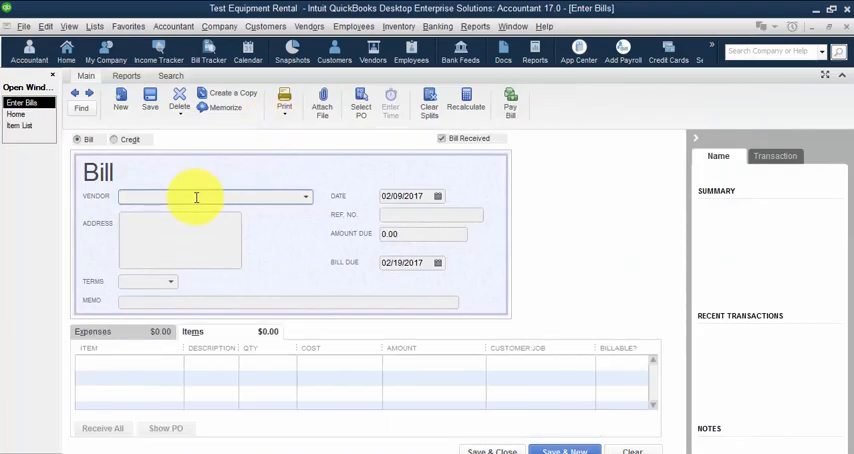
type("a")
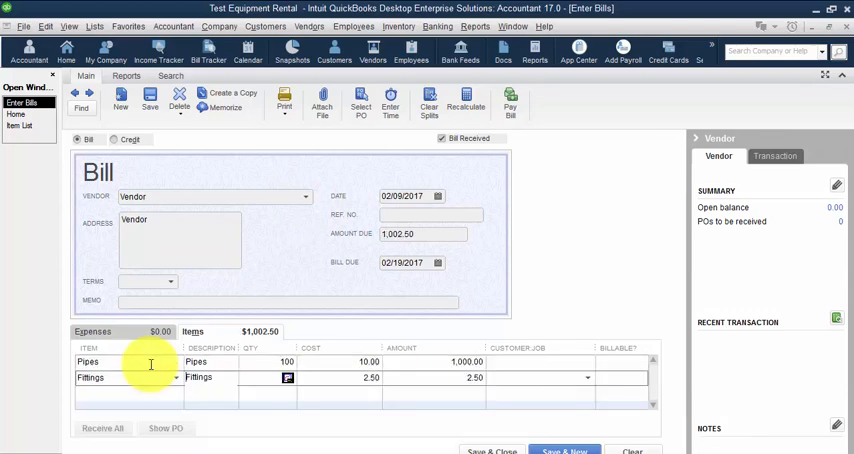
type("500")
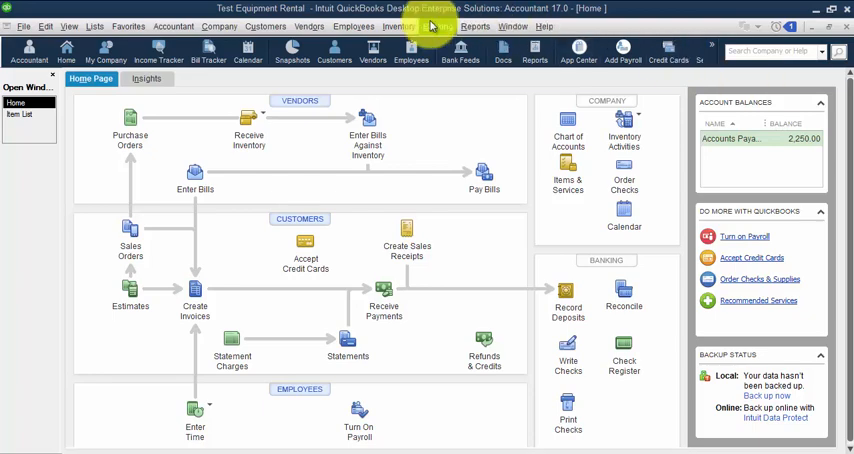
Step: Start a new fixed asset item Crane costing 150,000 from Crane Vendor
left_click(94, 26)
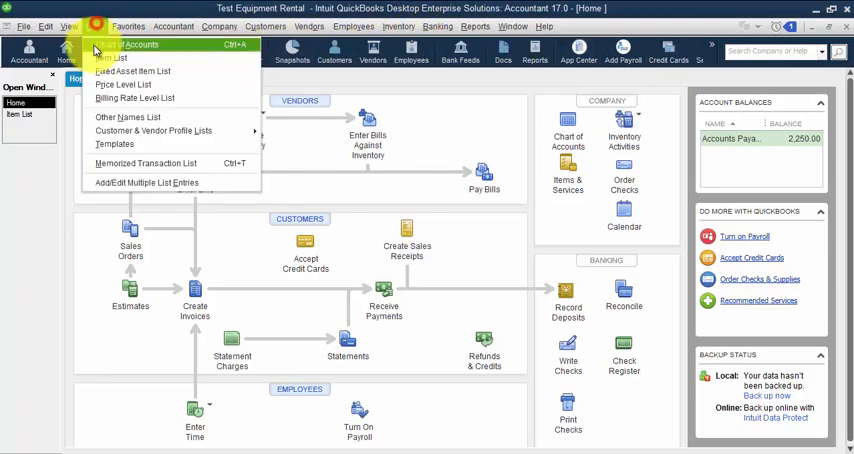
mouse_move(133, 71)
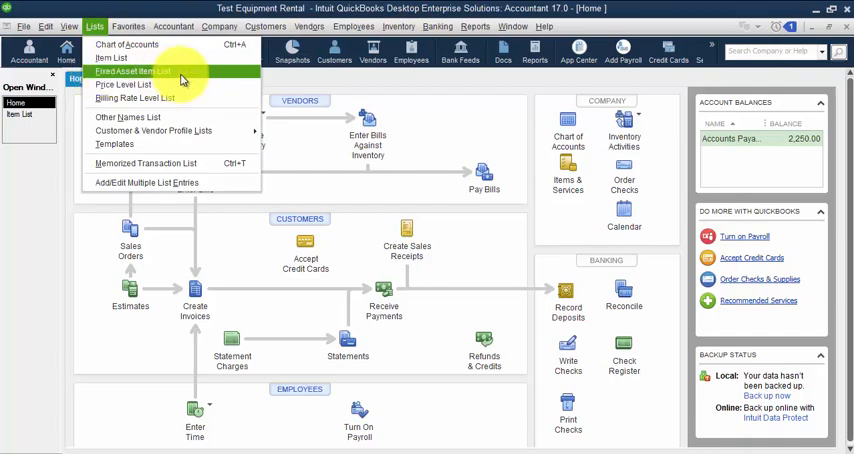
left_click(132, 71)
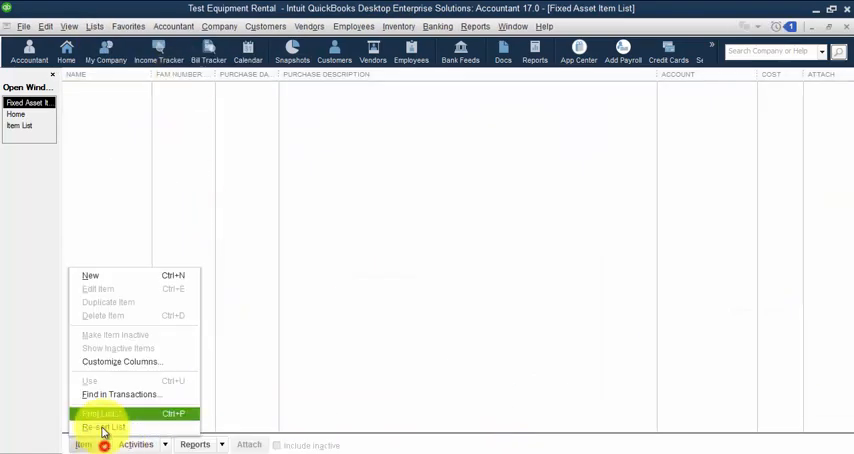
left_click(90, 275)
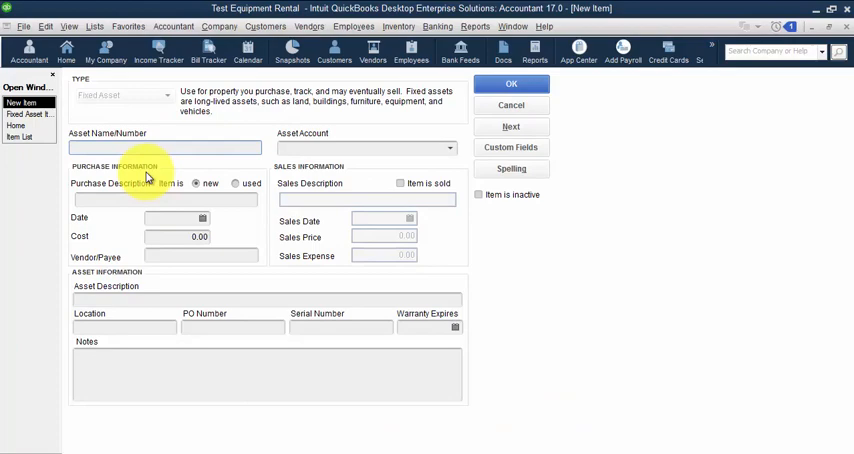
type("Crane")
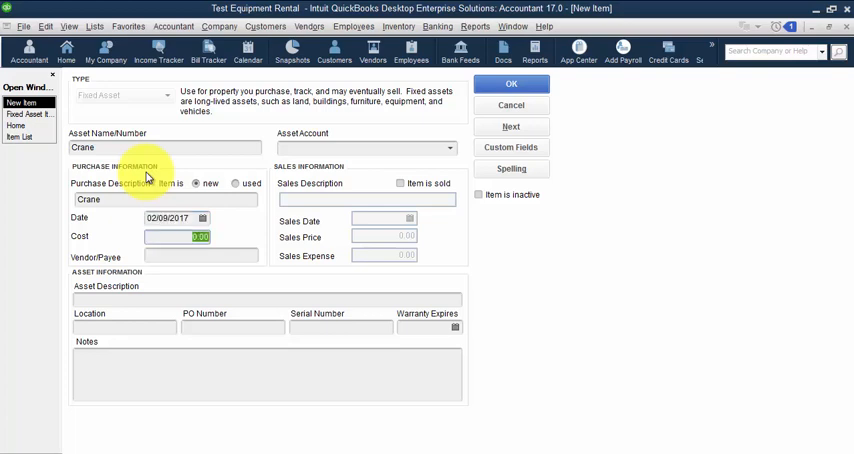
type("150000")
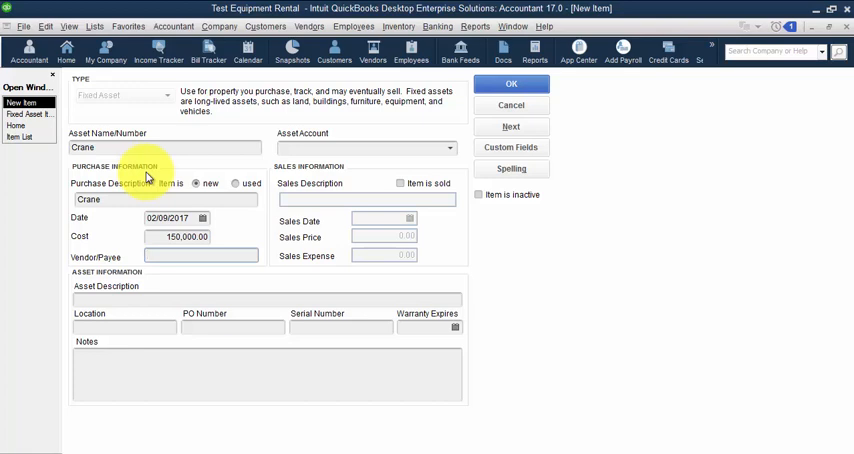
type("Crane Ve")
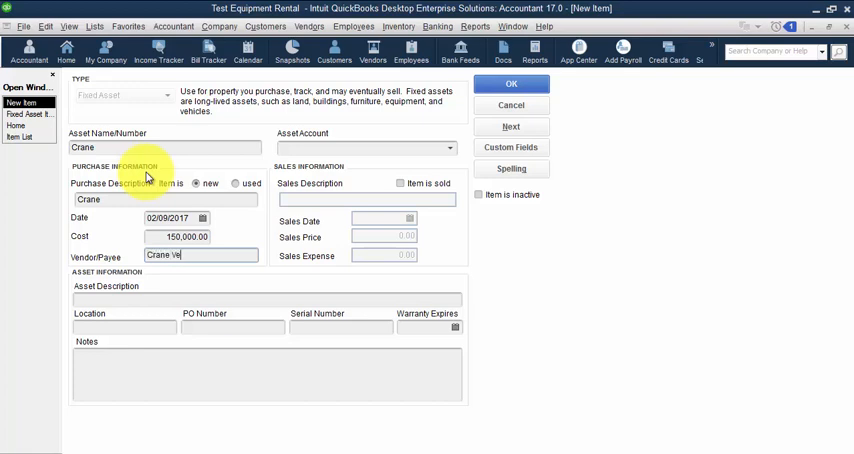
type("ndor")
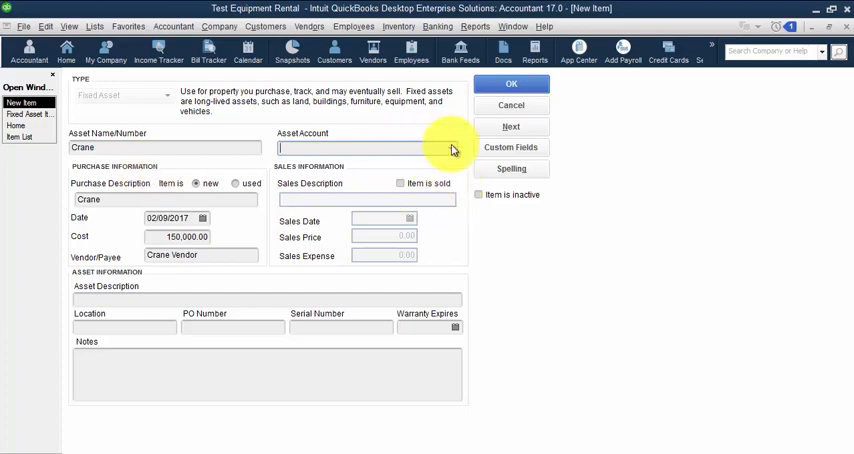
Step: Create a new Equipment asset account for the Crane and save the item
left_click(365, 148)
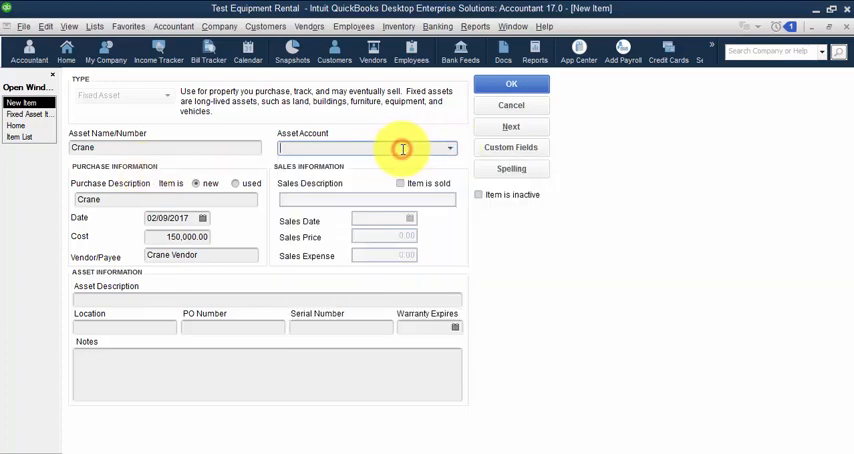
type("Equipment")
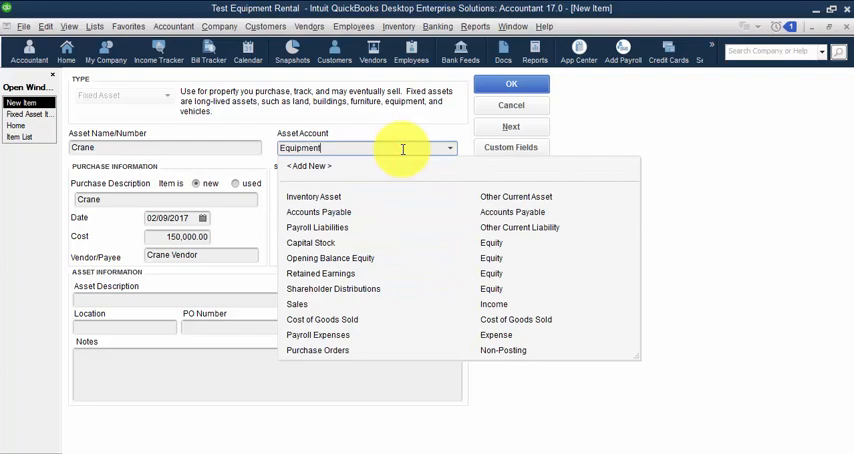
left_click(309, 166)
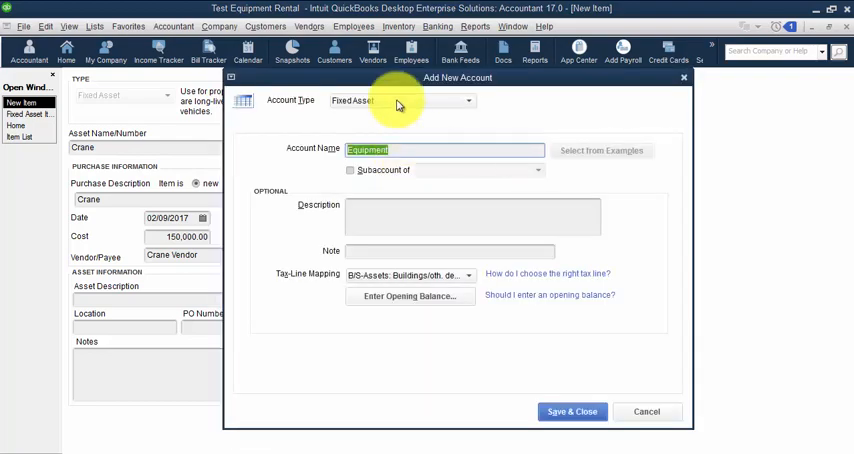
mouse_move(572, 411)
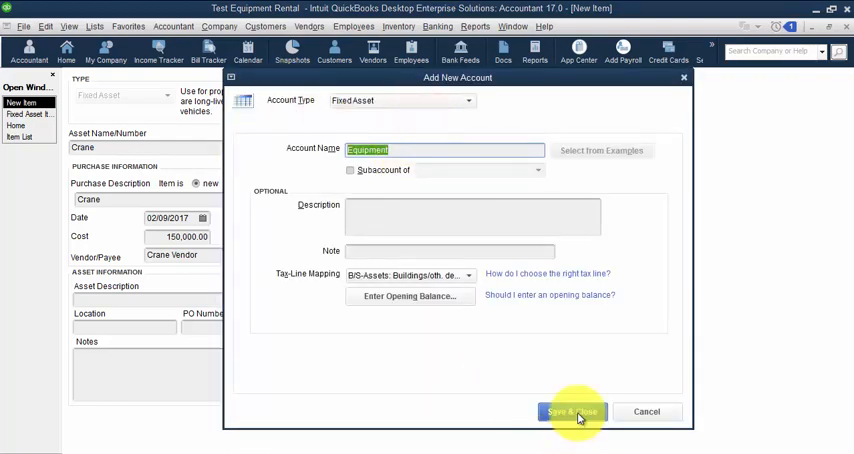
left_click(572, 411)
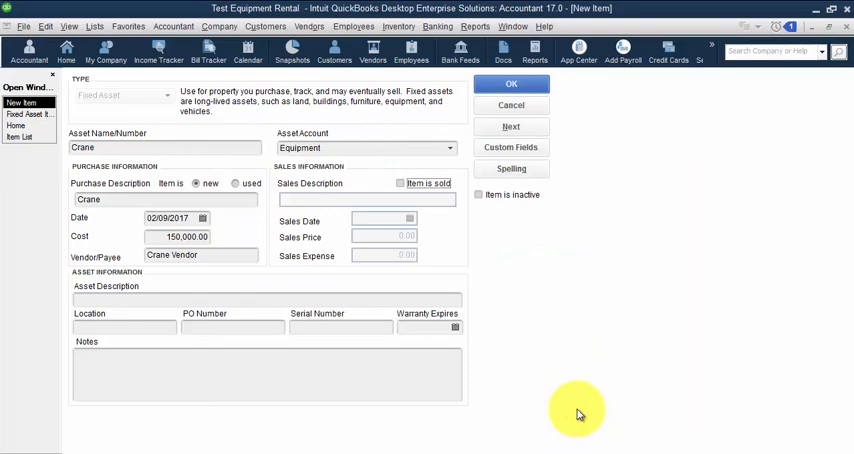
left_click(511, 83)
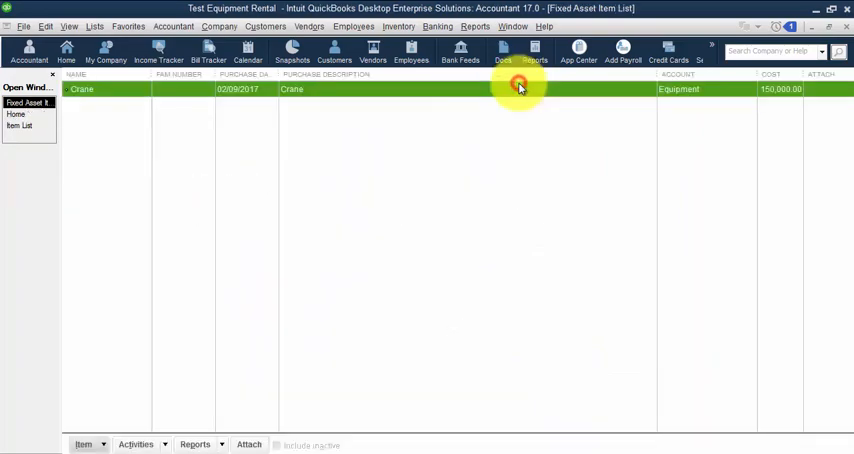
Step: Create the Dozer fixed asset dated 02/09/2017, costing 80,000 under Equipment
left_click(84, 444)
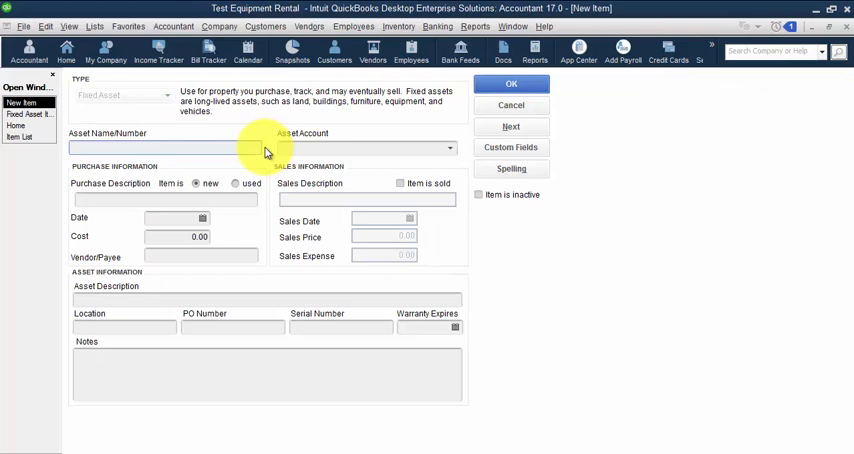
type("Dozer")
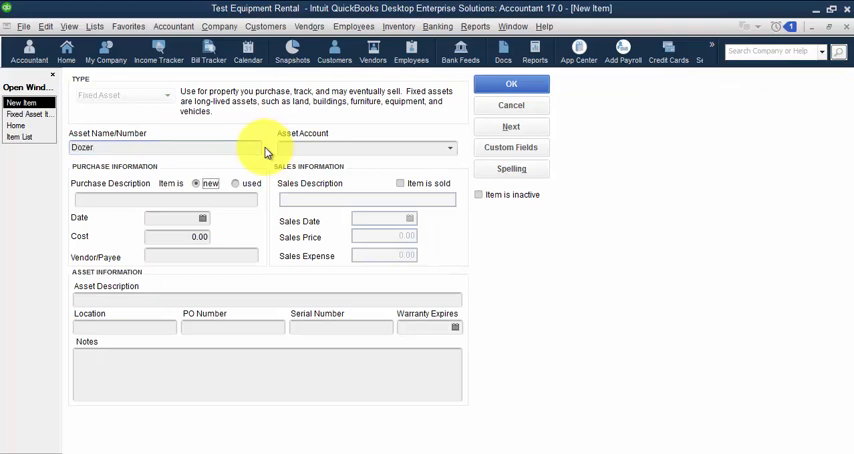
left_click(165, 199)
type("Dozer")
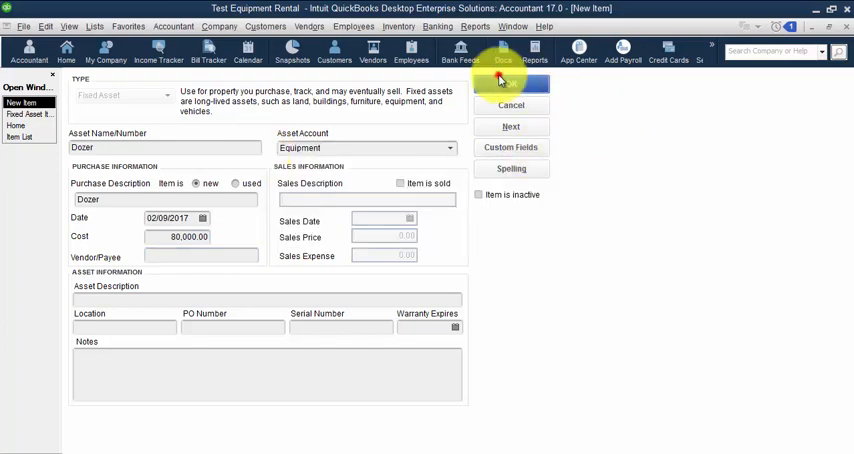
left_click(510, 83)
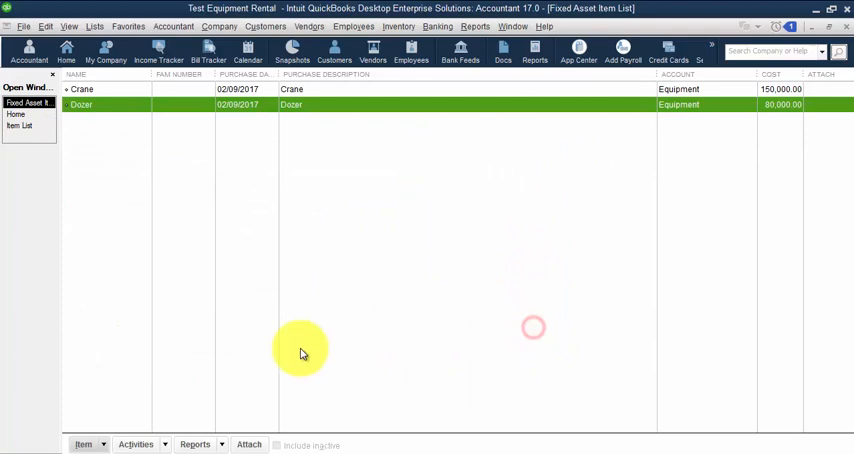
mouse_move(147, 160)
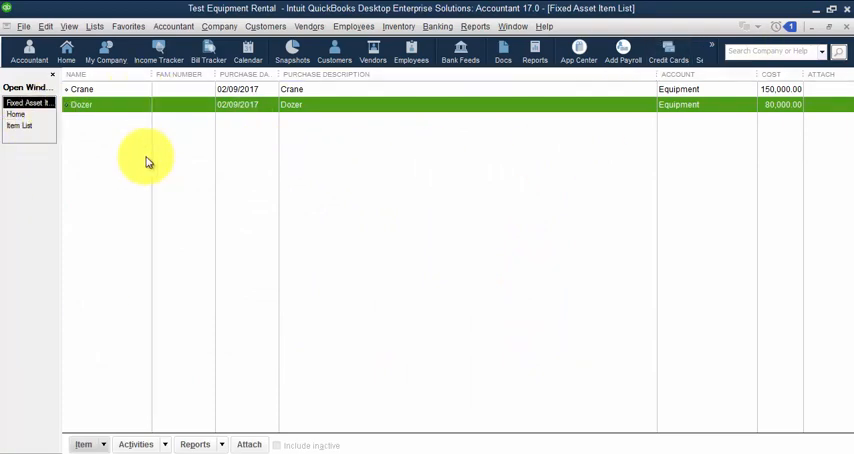
mouse_move(334, 153)
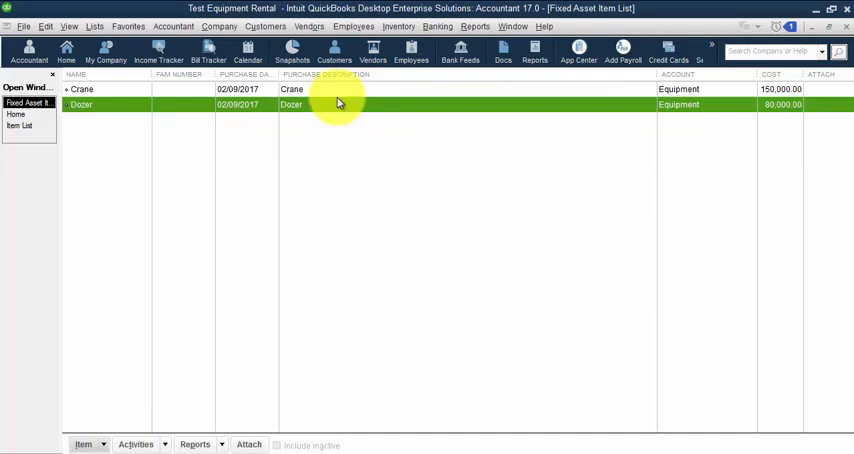
mouse_move(505, 143)
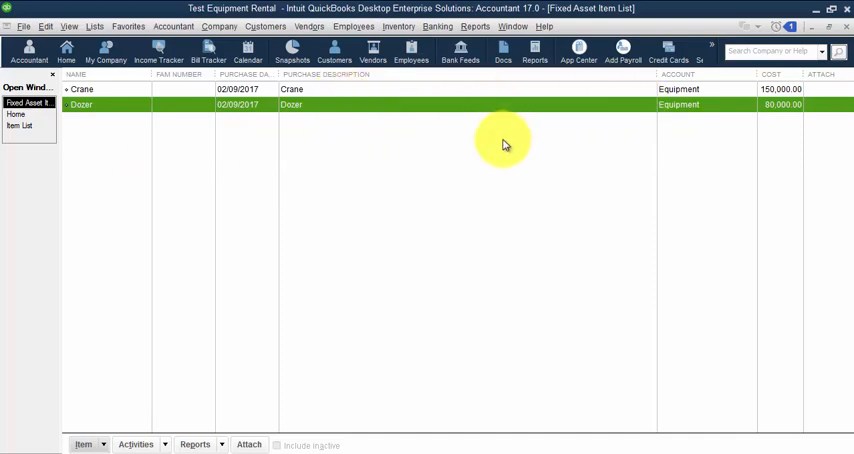
mouse_move(465, 179)
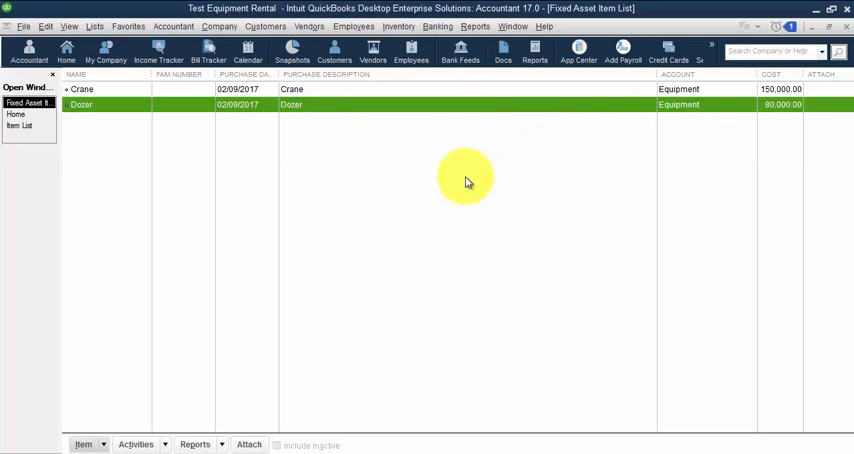
mouse_move(240, 168)
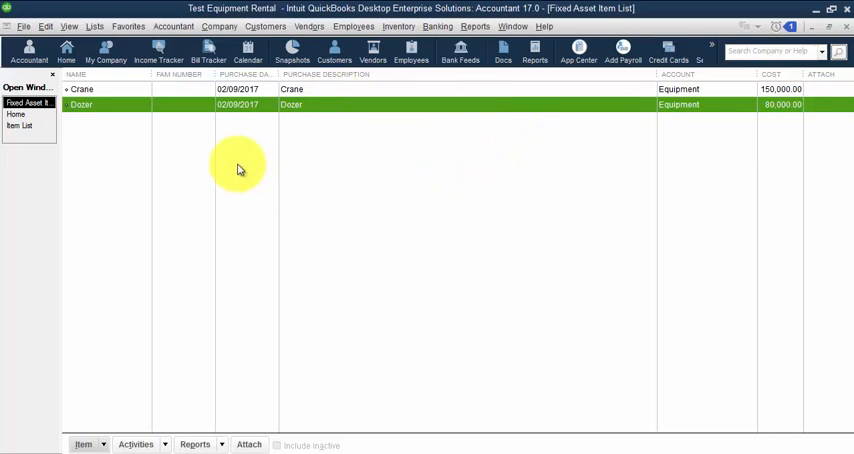
mouse_move(200, 122)
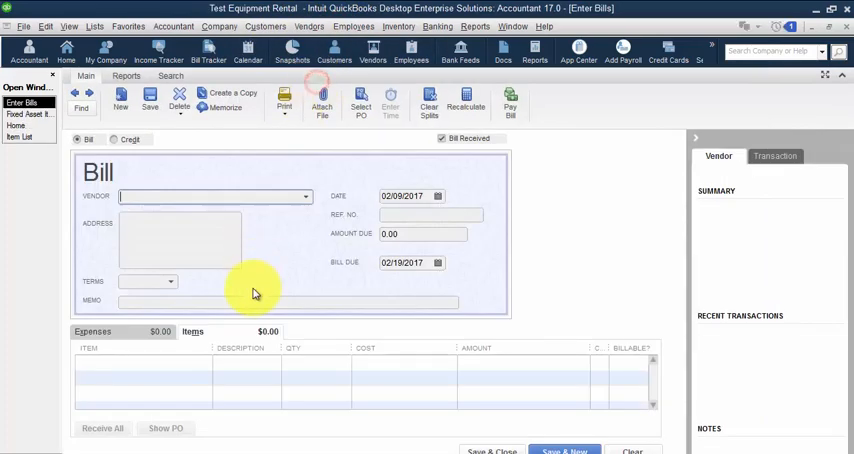
Step: Bill Equipment Vendor for the Crane at 150,000 plus the Dozer
type("d")
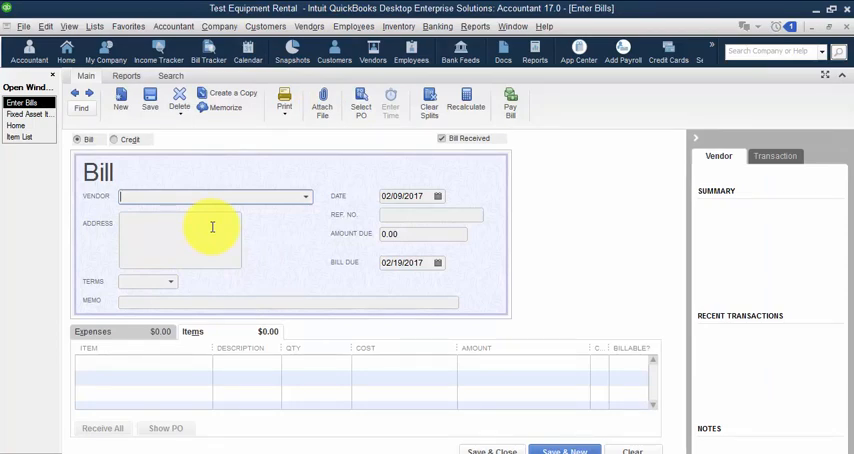
type("Equipment Vendor")
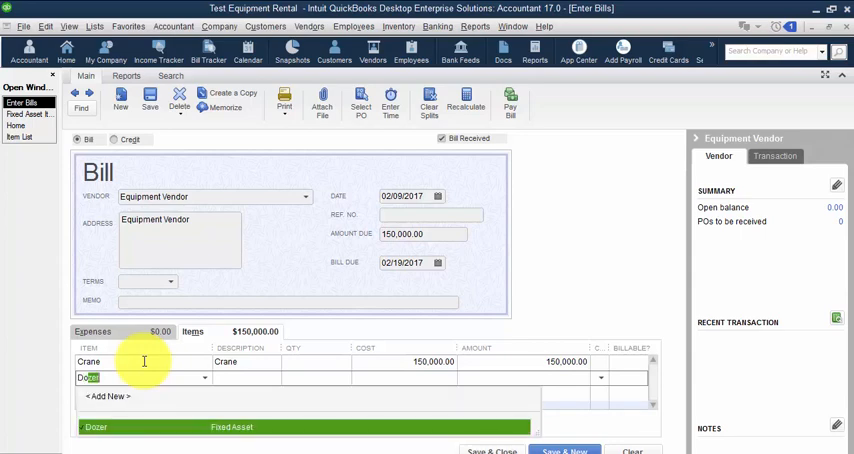
left_click(96, 427)
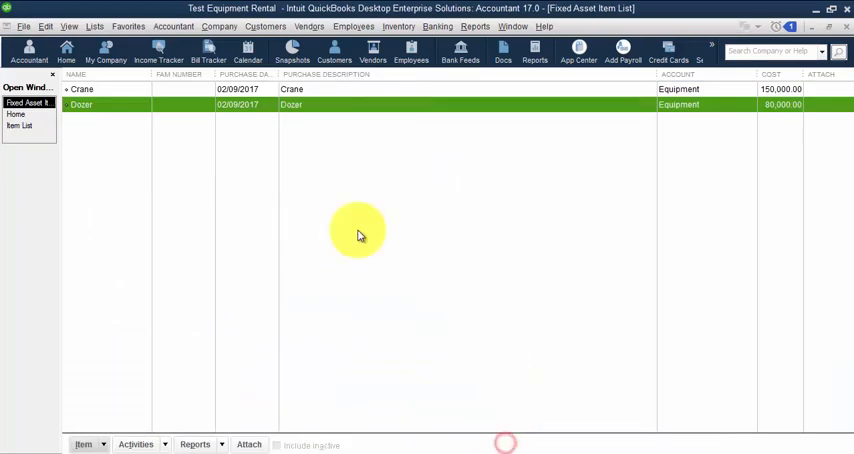
mouse_move(359, 234)
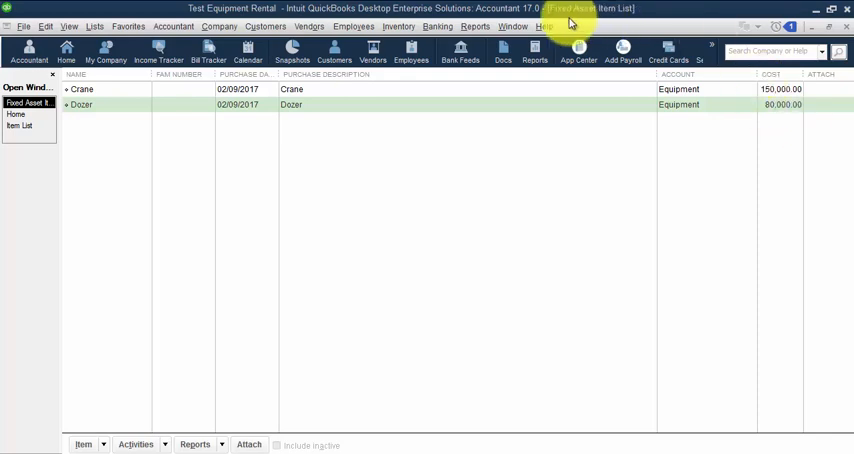
Step: Open the Balance Sheet Standard and scroll to Fixed Assets and Liabilities
left_click(475, 26)
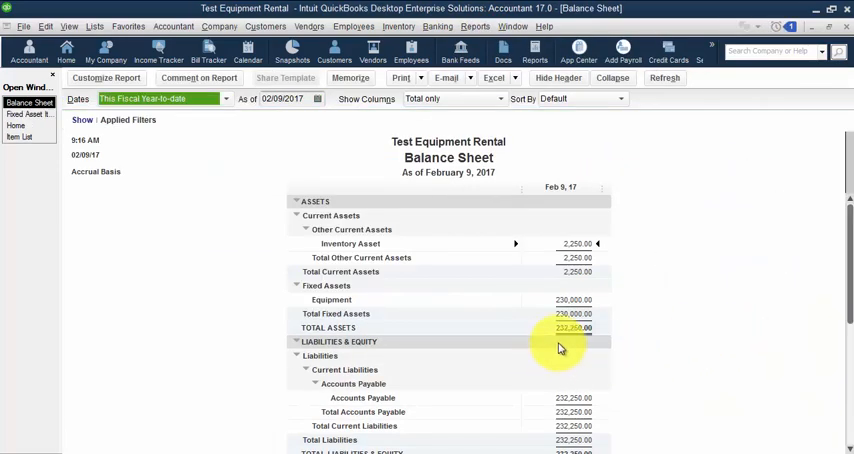
scroll("down", 3)
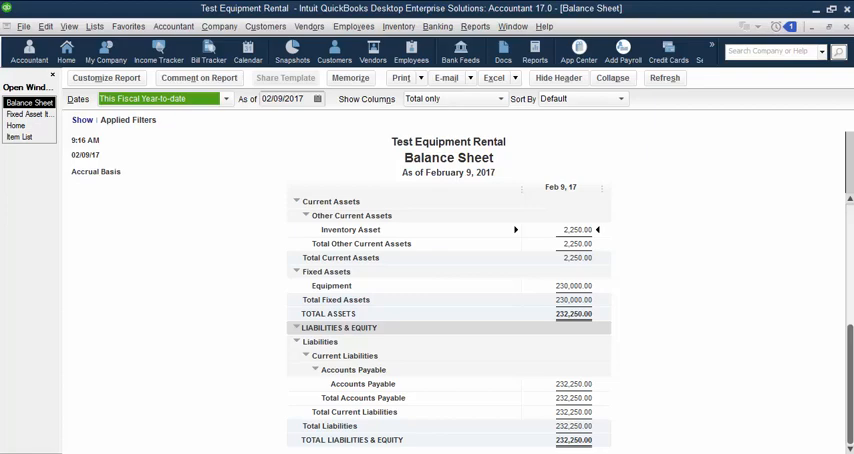
mouse_move(263, 194)
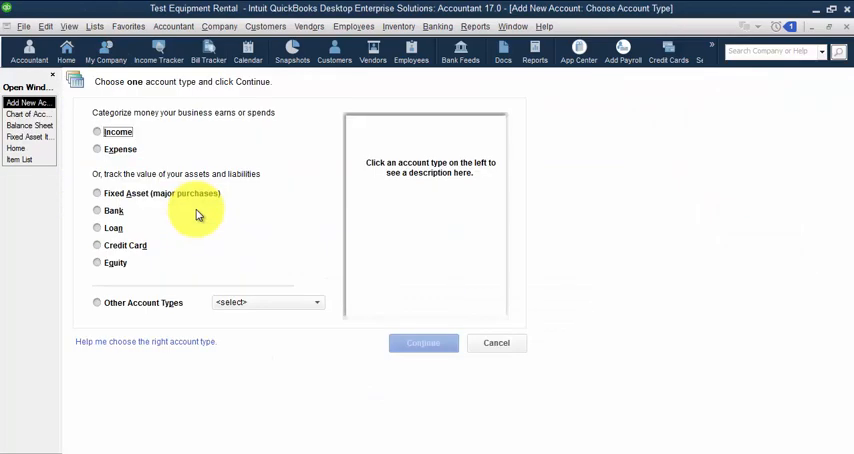
Step: Add a Fixed Asset type account named Accumulated Depreciation with a 0.00 balance
left_click(97, 193)
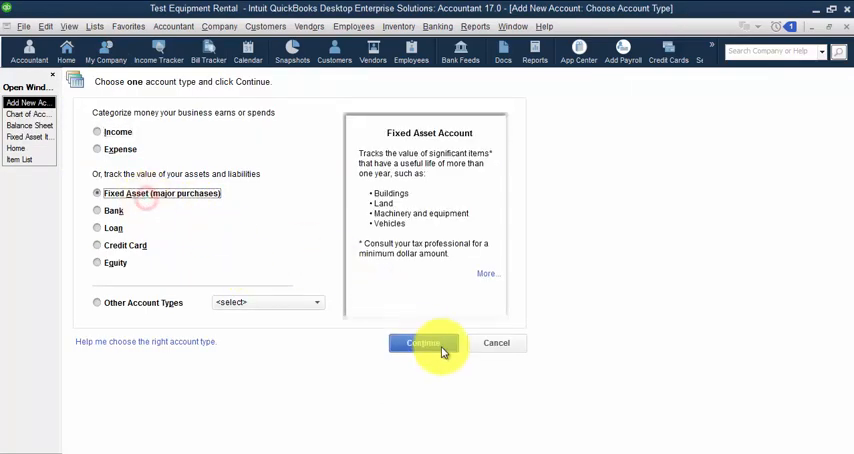
left_click(421, 343)
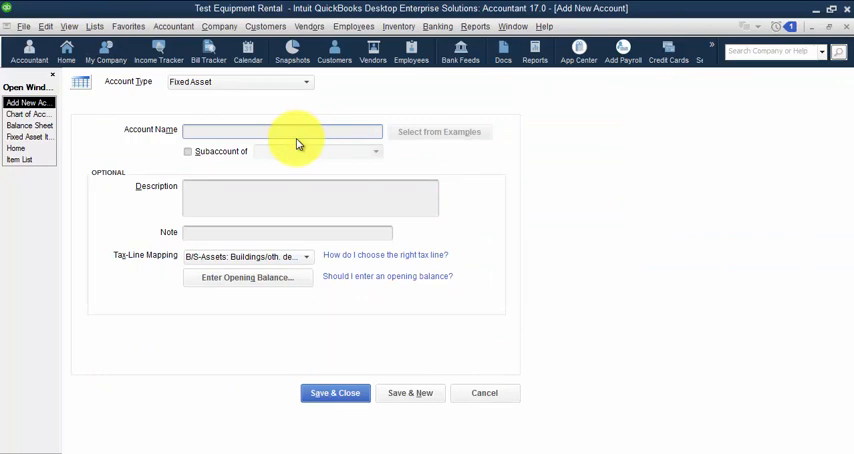
type("Accumulated Depreciation")
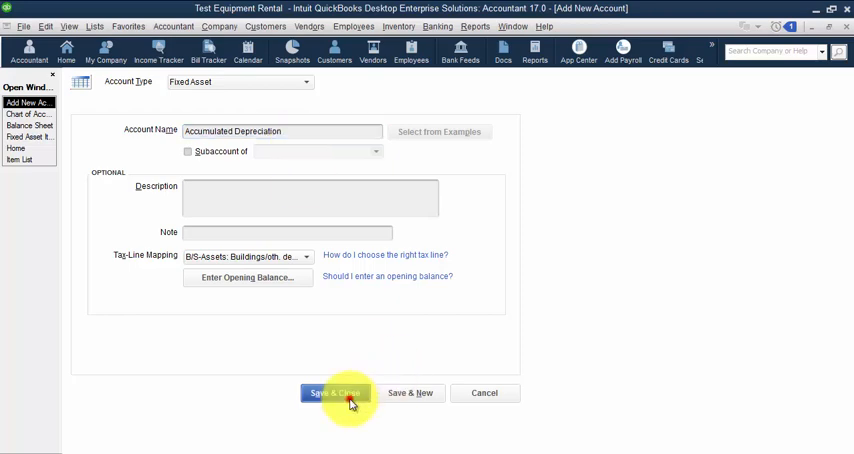
left_click(334, 392)
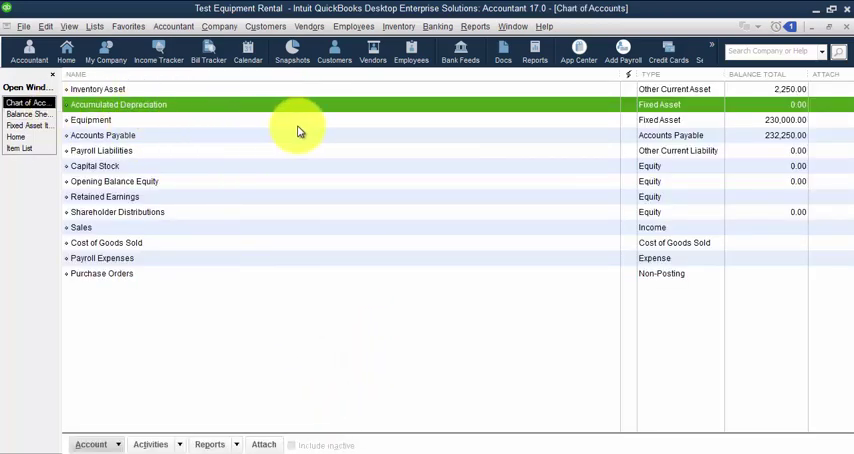
mouse_move(463, 148)
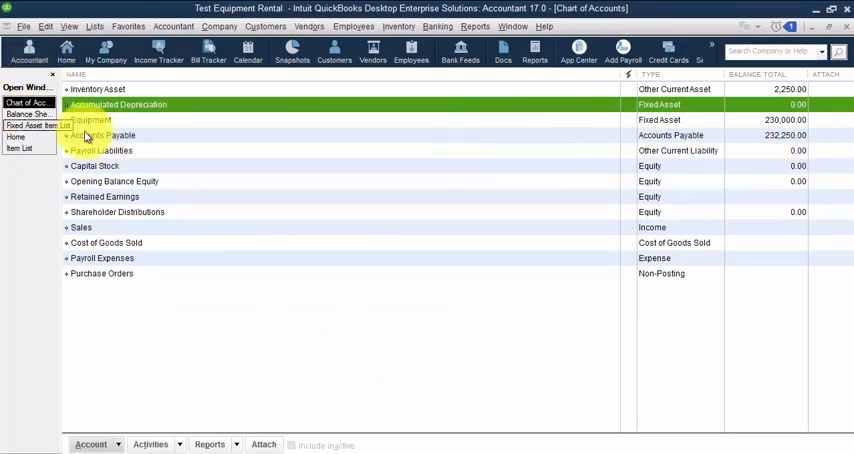
Step: Switch to the Balance Sheet window and accept the refresh prompt
left_click(28, 113)
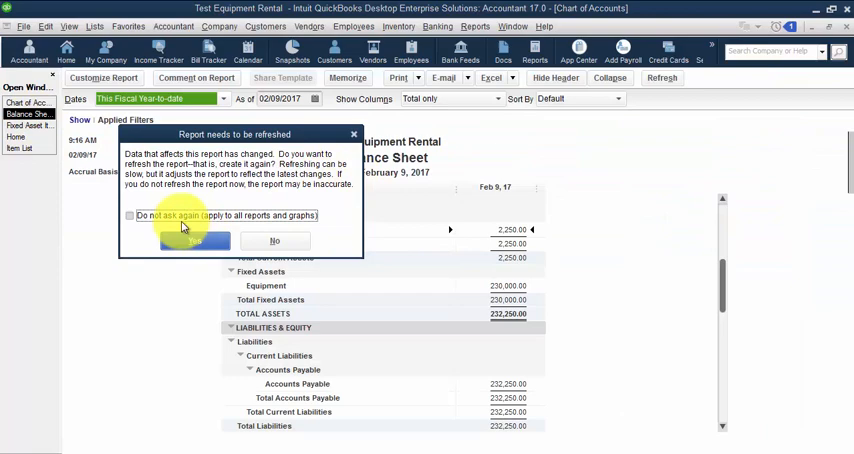
left_click(194, 241)
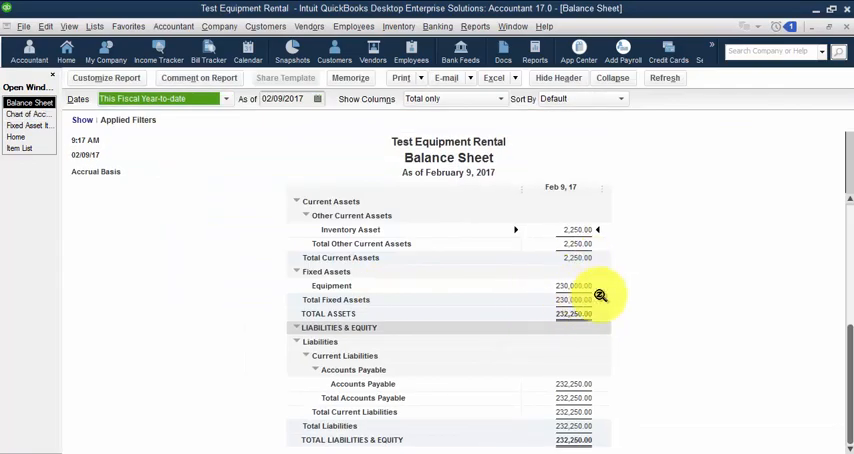
mouse_move(591, 286)
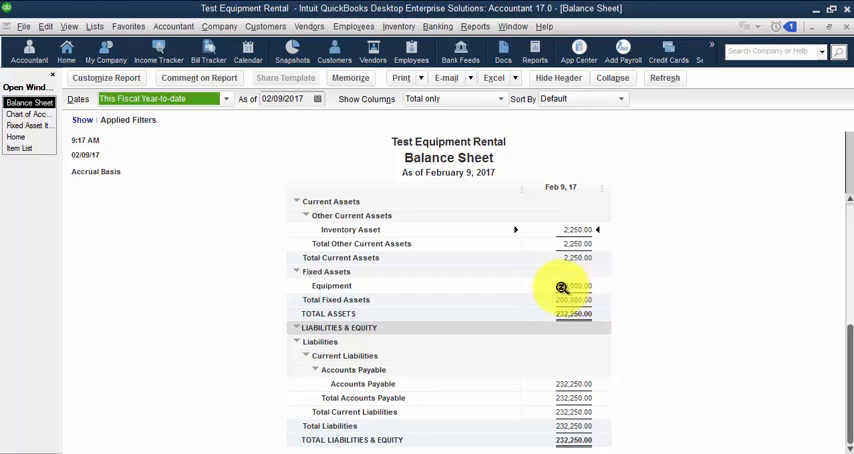
mouse_move(635, 317)
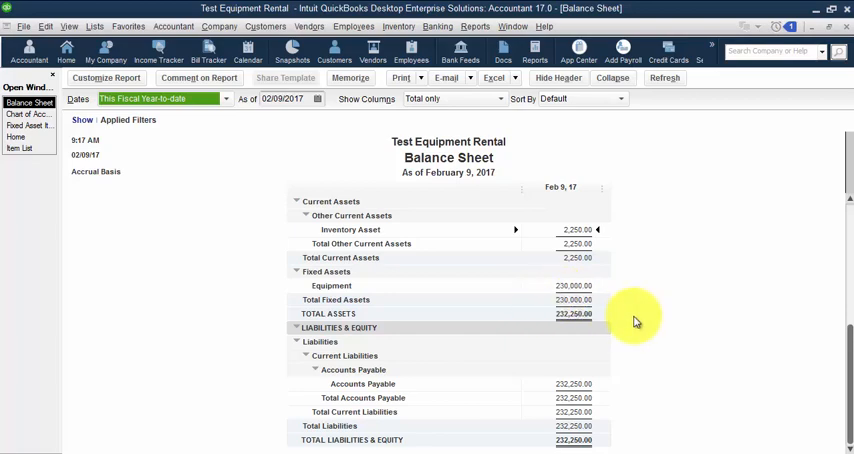
mouse_move(560, 298)
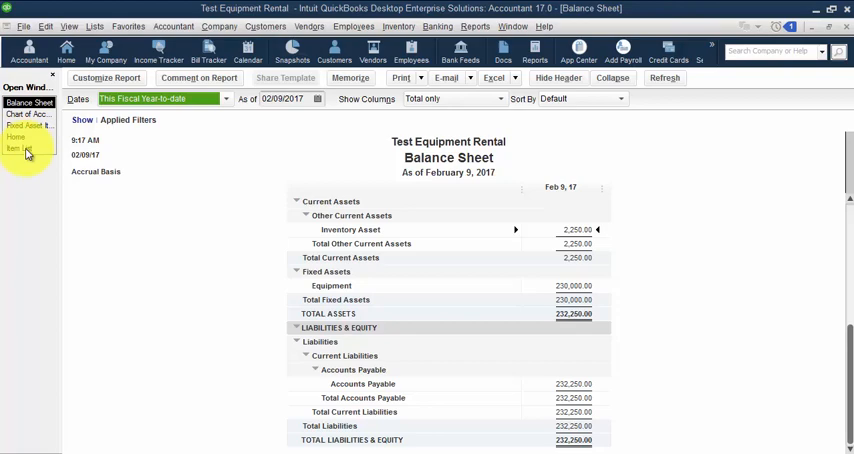
Step: Create Dozer Rental as an inventory part with a new Equipment Usage COGS account
left_click(22, 102)
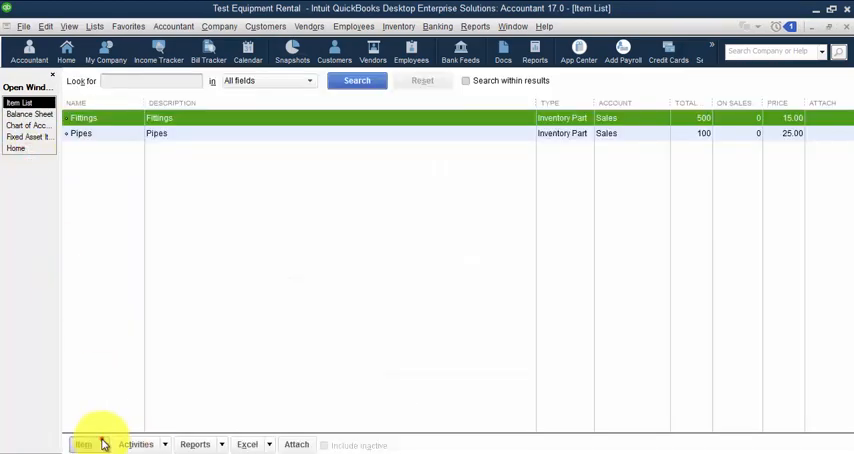
left_click(83, 444)
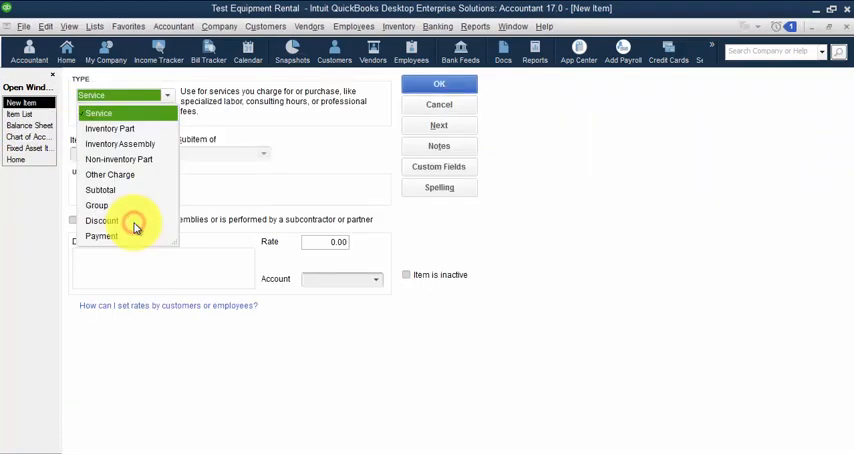
left_click(110, 128)
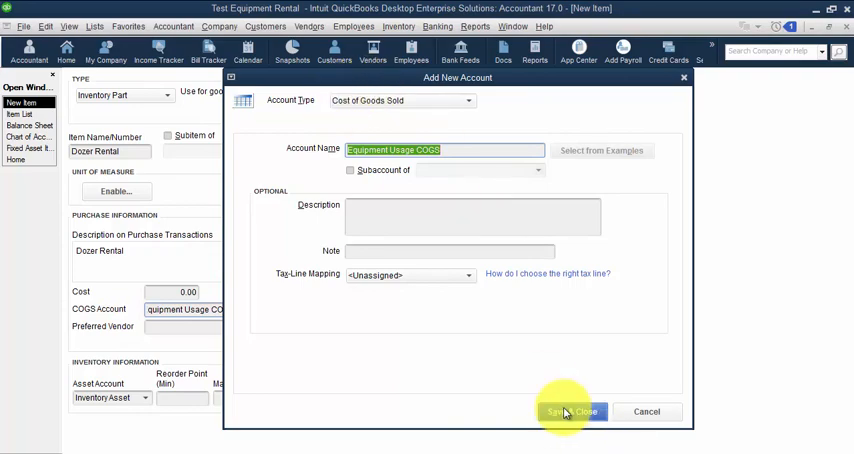
left_click(571, 411)
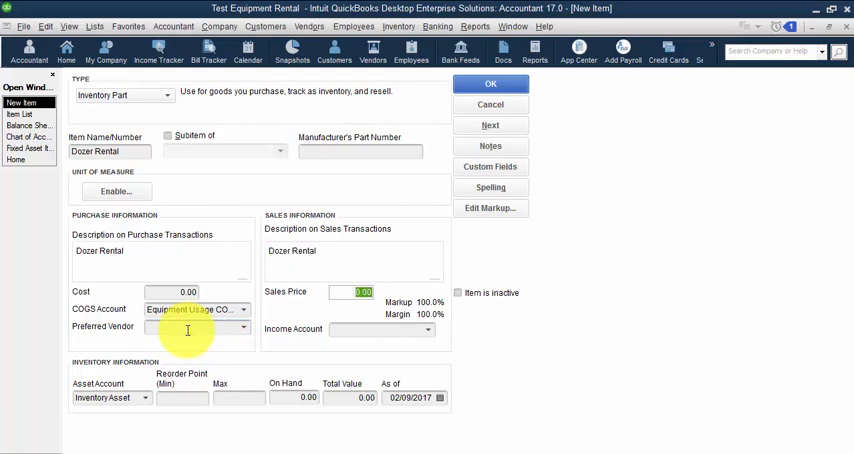
type("10")
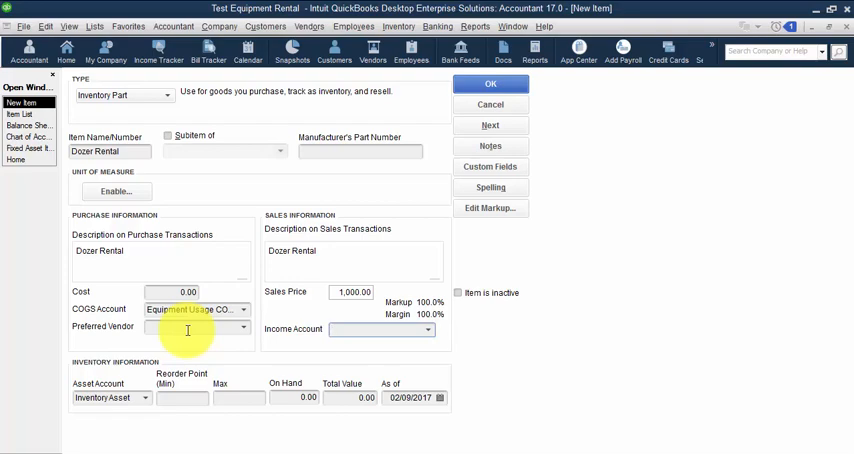
Step: Add new Equipment Sales income and Inventory Equipment asset accounts, then save the item
left_click(426, 329)
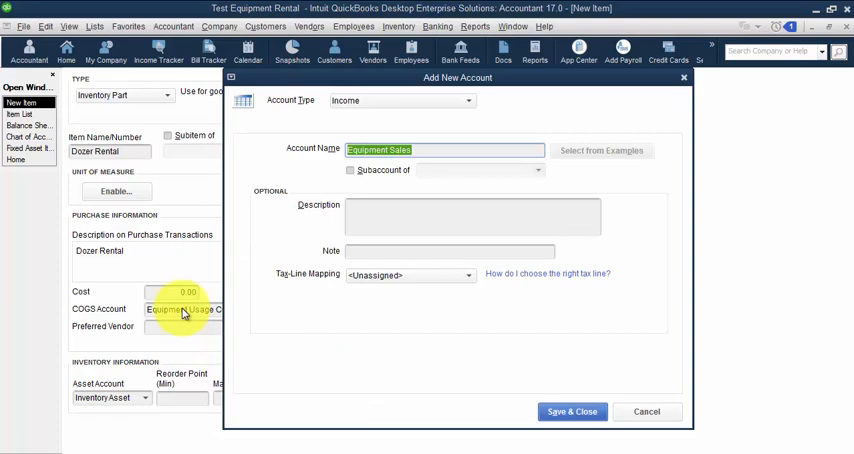
left_click(571, 411)
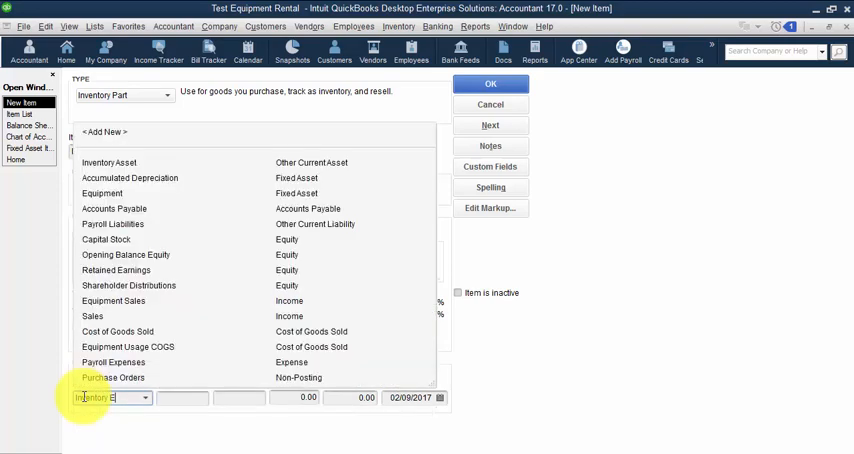
left_click(108, 162)
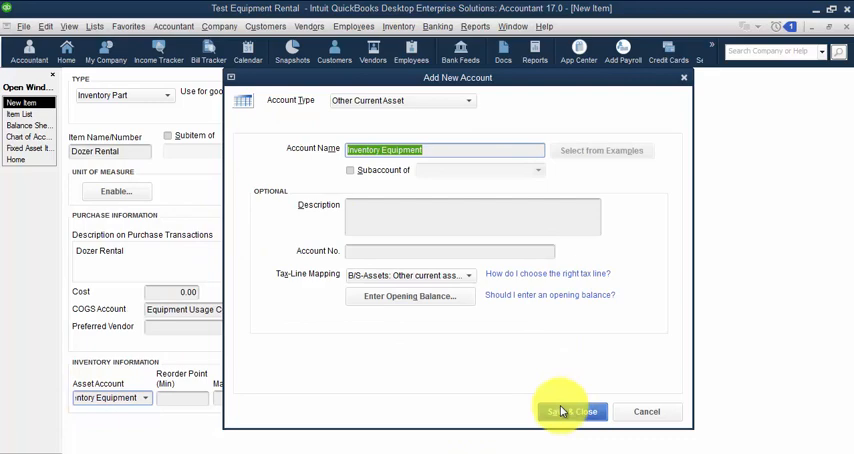
left_click(570, 411)
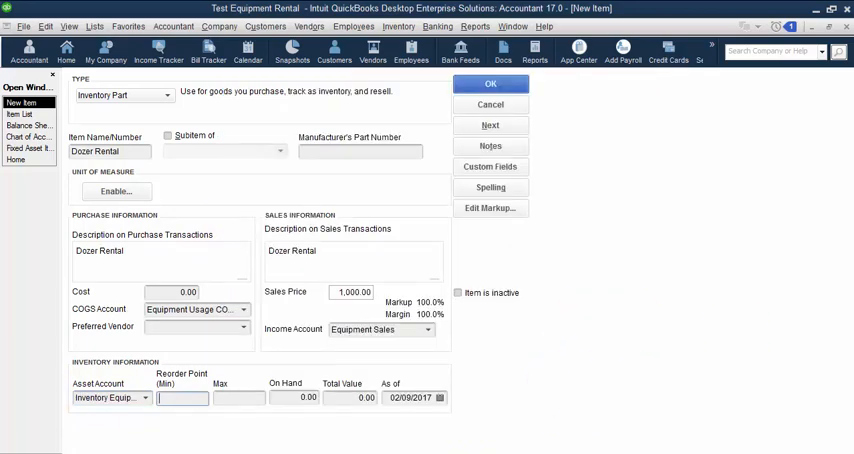
mouse_move(32, 305)
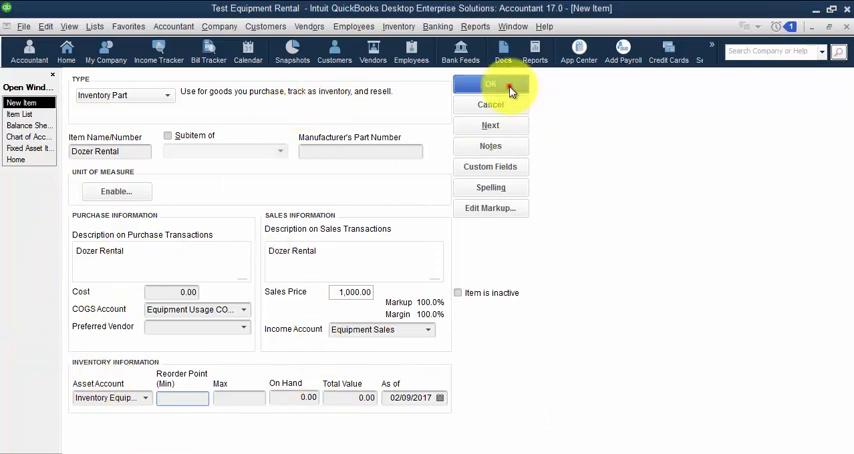
left_click(490, 84)
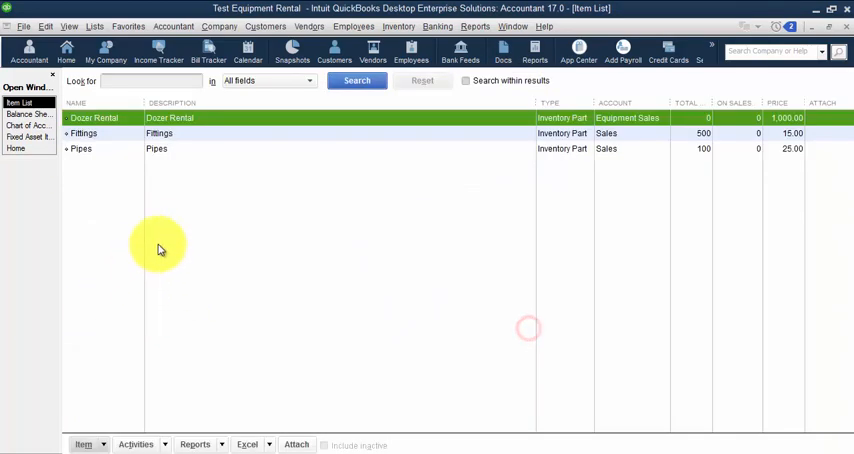
Step: Create the Crane Rental inventory part at 1,500 with Equipment Usage COGS and Inventory Equipment accounts
right_click(93, 118)
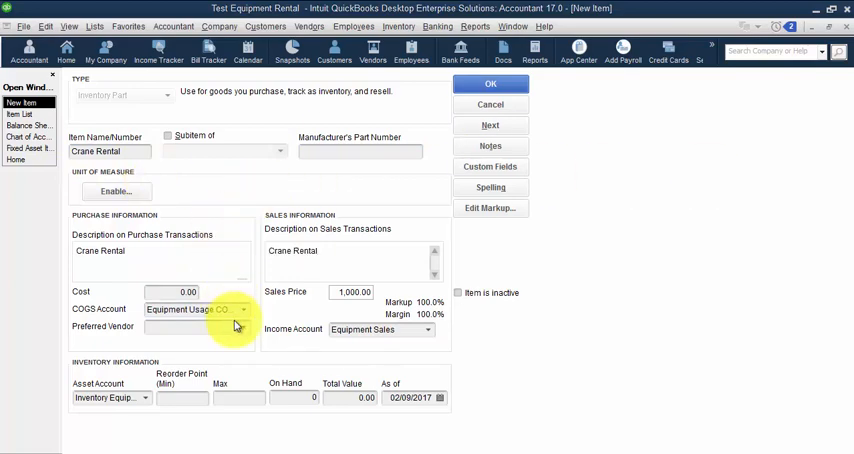
left_click(240, 309)
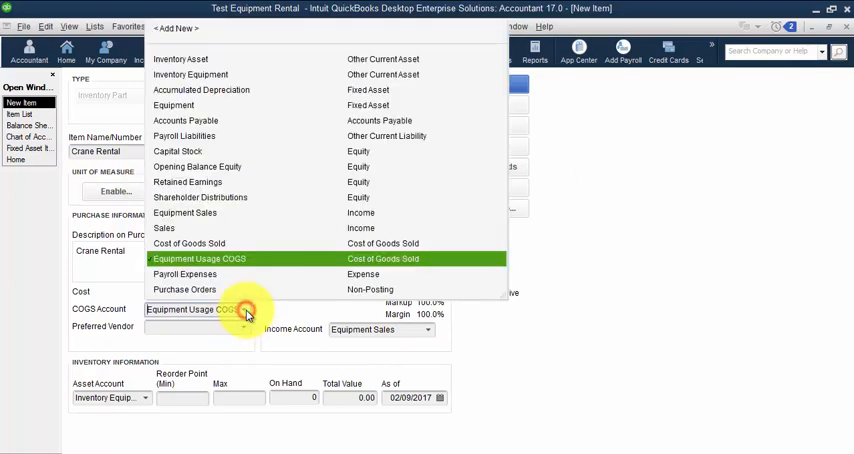
left_click(198, 258)
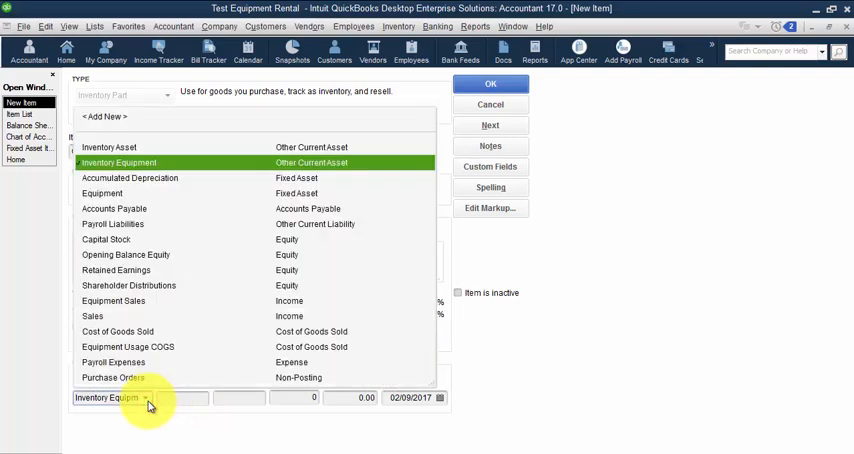
left_click(108, 162)
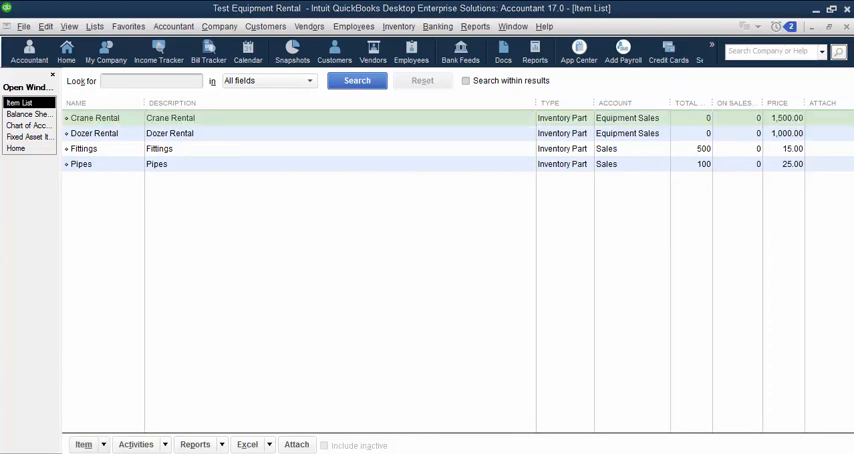
mouse_move(485, 336)
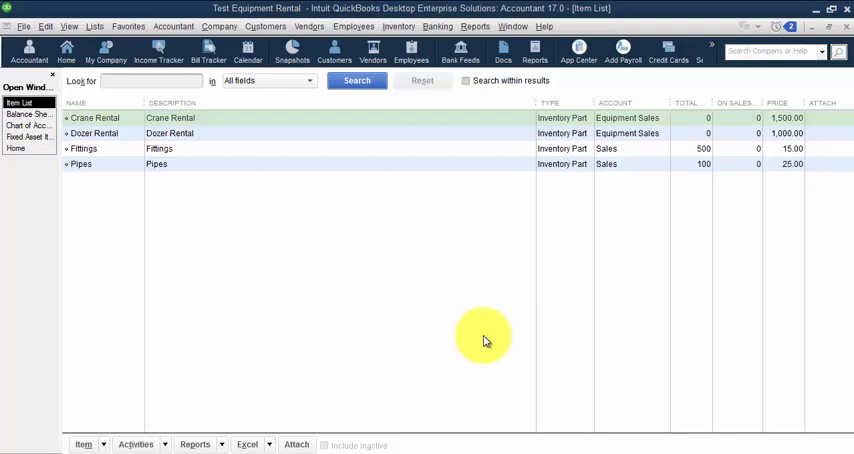
left_click(398, 26)
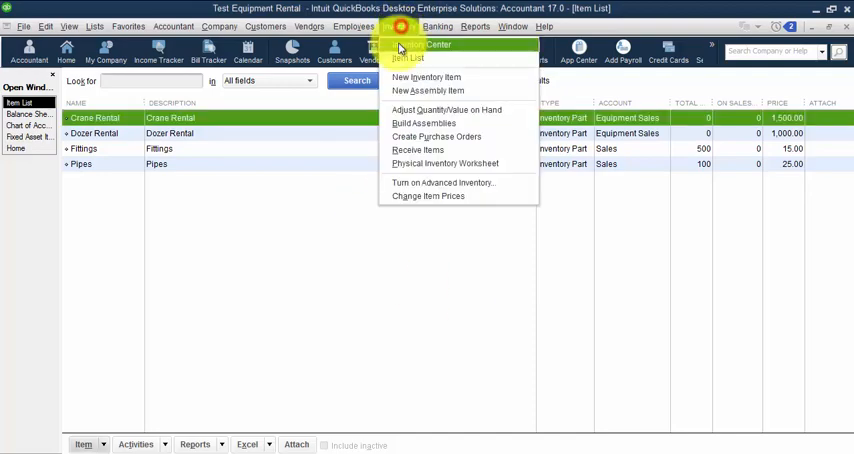
Step: Begin an inventory value adjustment using a new Equipment Contra other current asset account
left_click(445, 109)
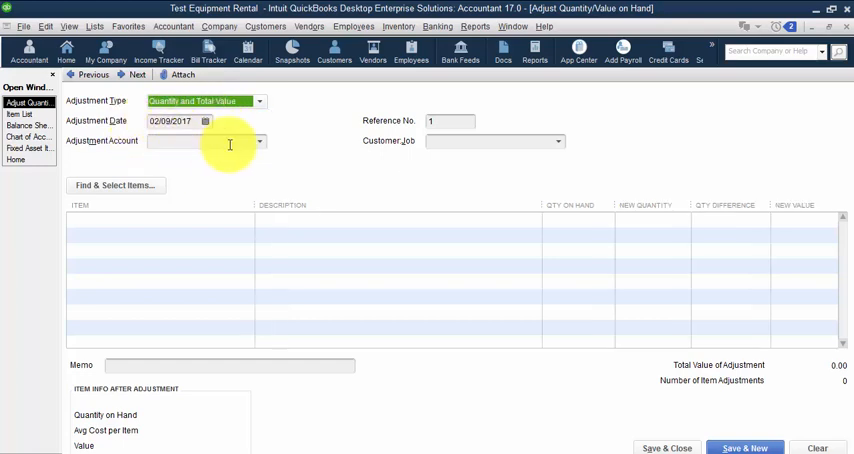
left_click(200, 140)
type("Equ")
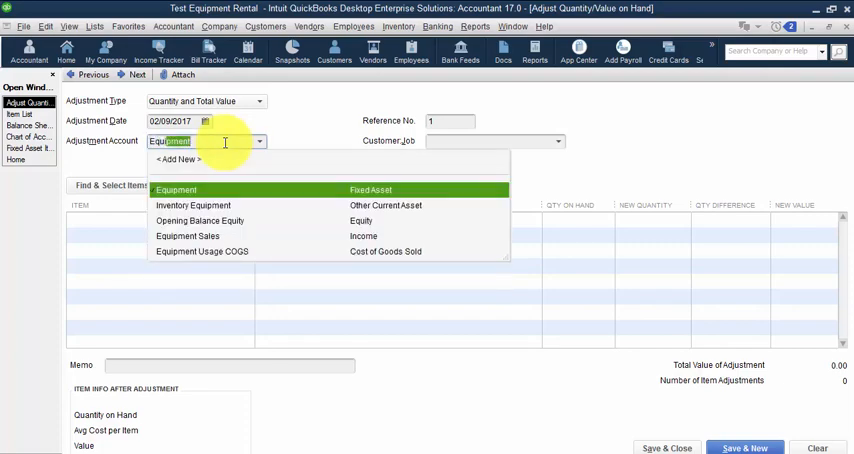
type("Con")
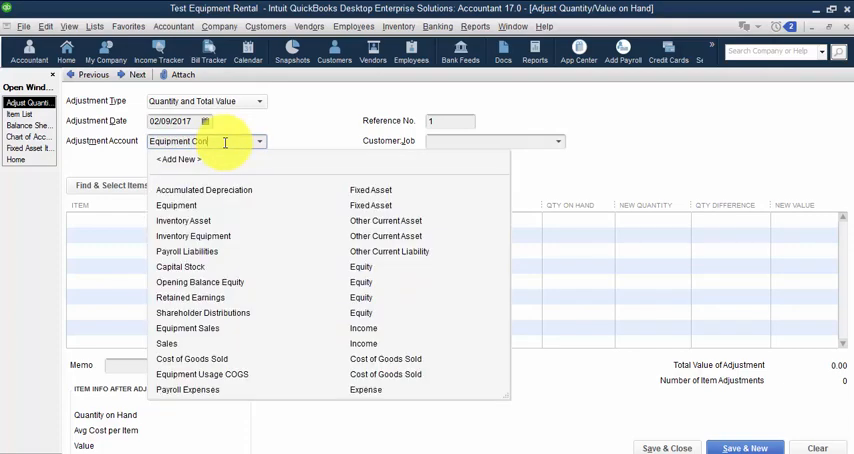
left_click(178, 159)
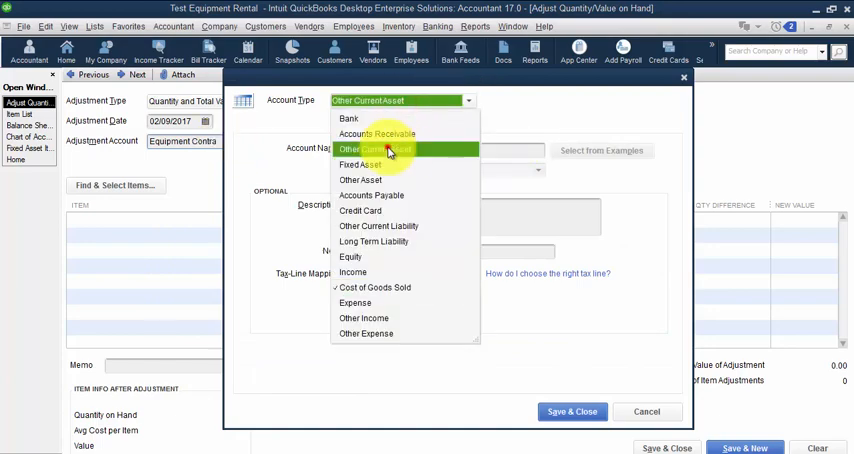
left_click(390, 149)
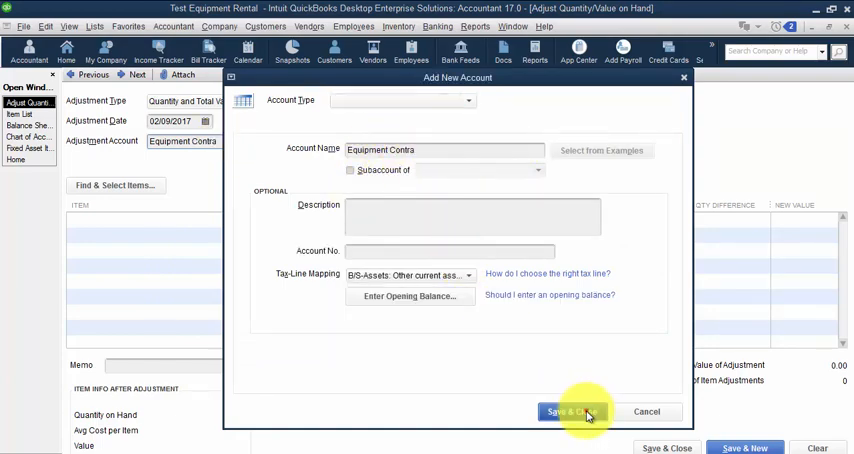
left_click(570, 411)
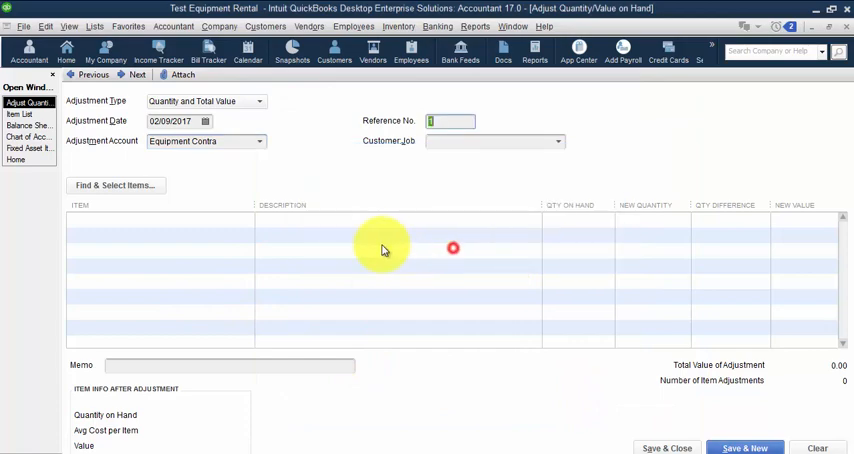
left_click(140, 219)
type("Crane Rental")
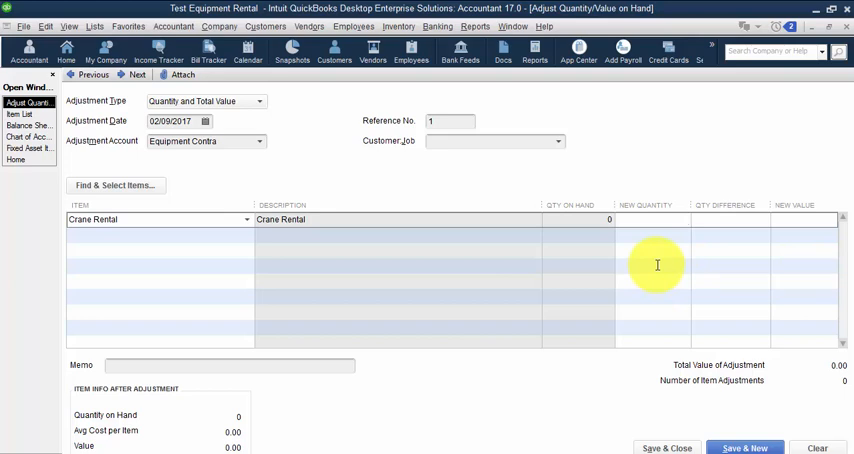
Step: Enter Crane Rental on the adjustment with new quantity 780 and new value 150,000
left_click(688, 219)
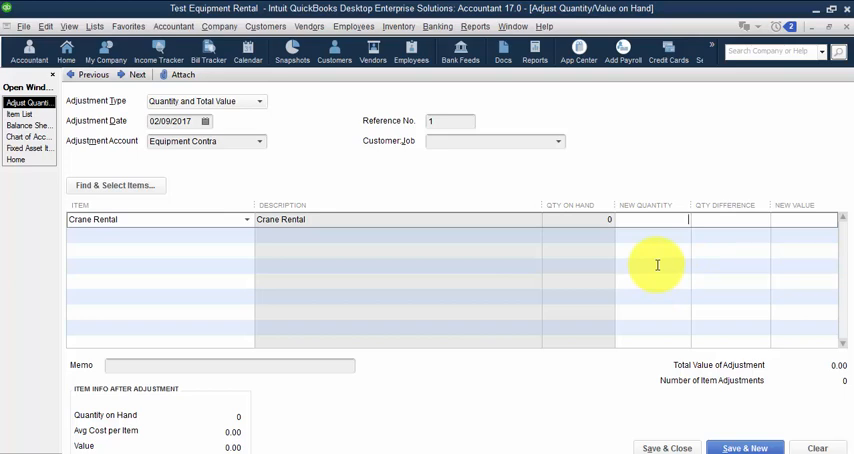
mouse_move(644, 168)
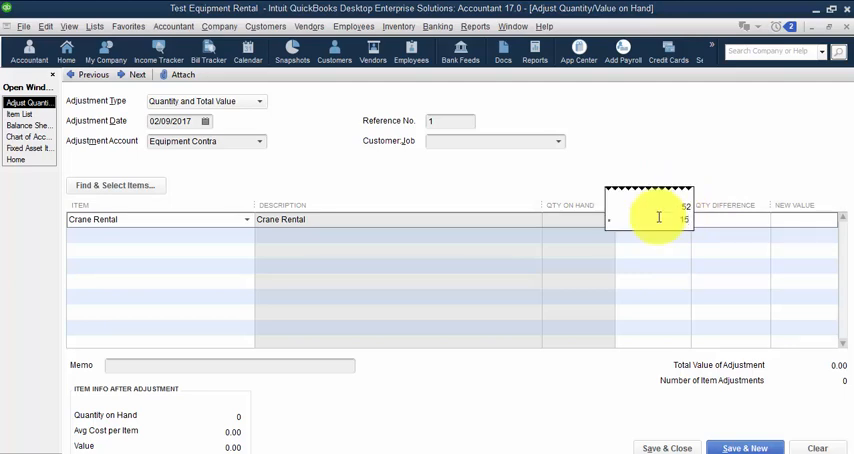
type("780")
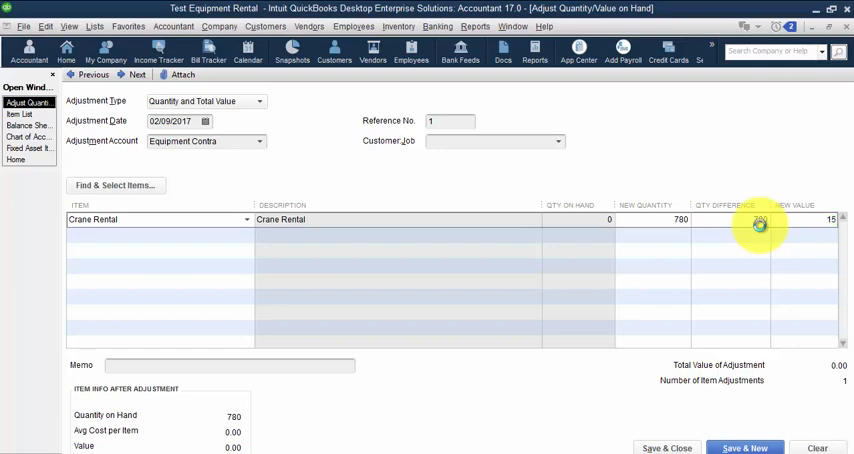
type("15000")
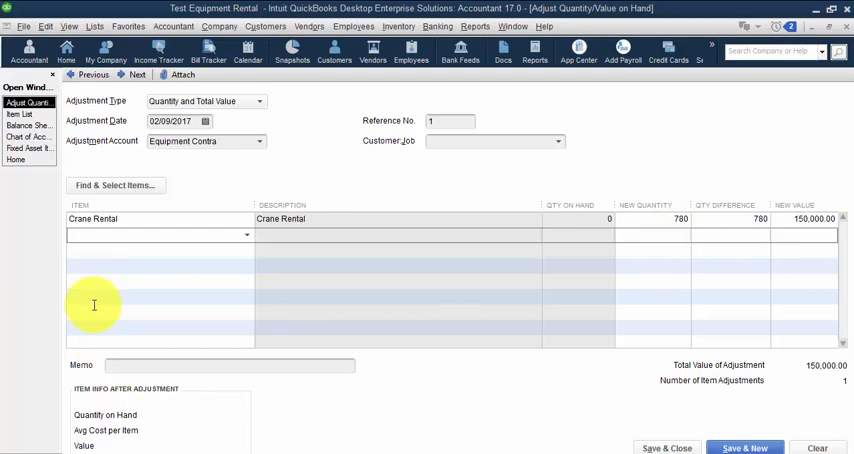
left_click(93, 219)
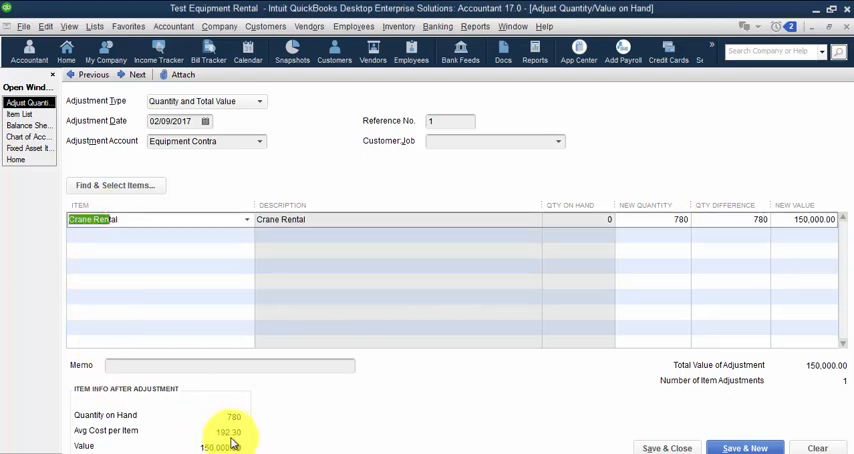
left_click(155, 234)
type("Dozer Rental")
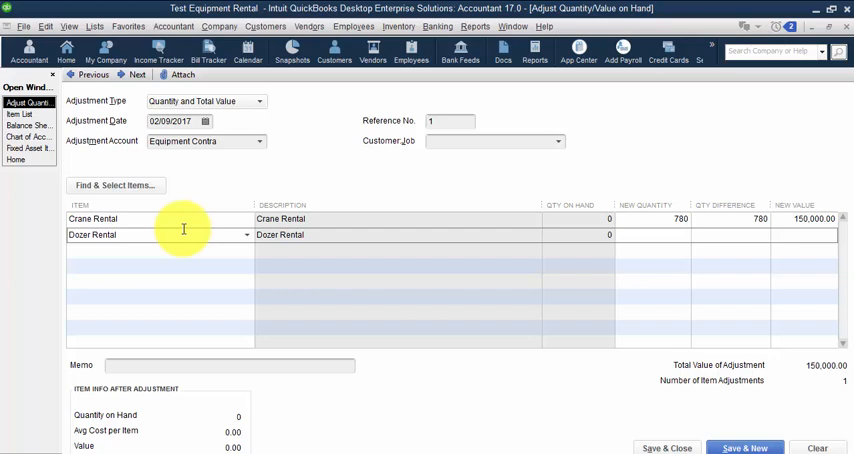
mouse_move(364, 251)
type("80")
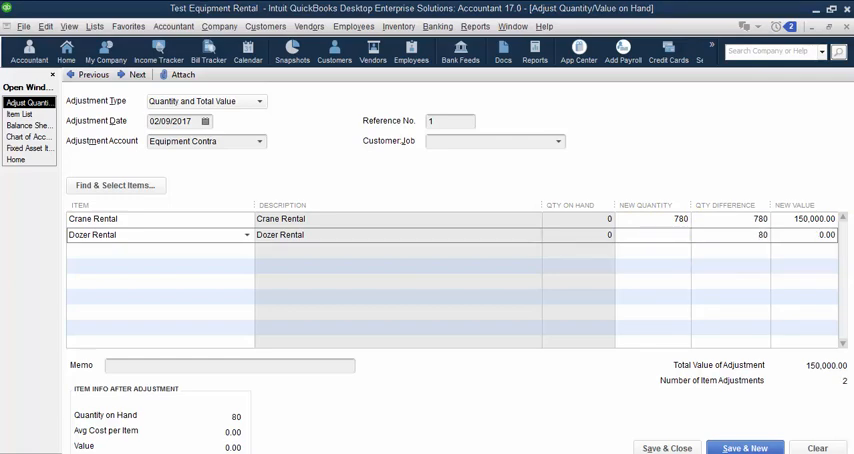
mouse_move(675, 215)
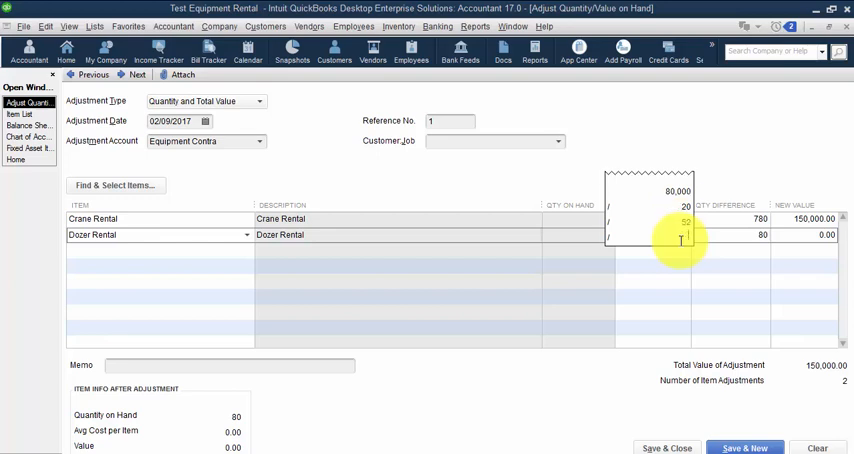
Step: Set Dozer Rental's new quantity to 3,120, enter its value, and save the adjustment
left_click(680, 234)
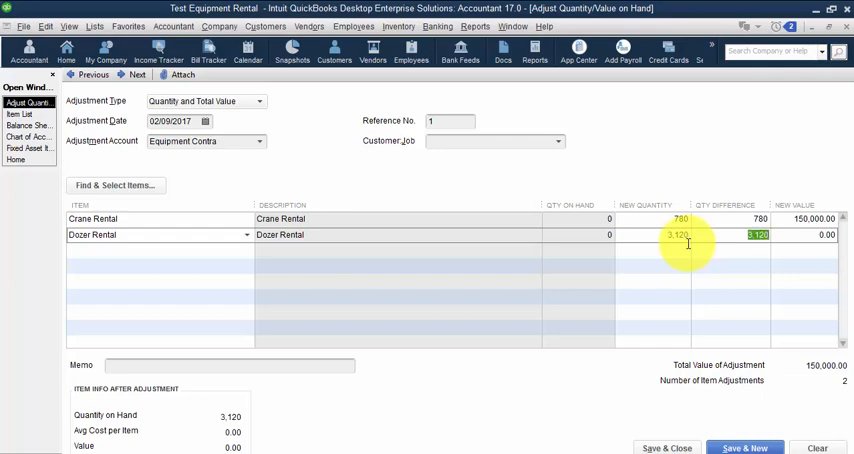
type("8000")
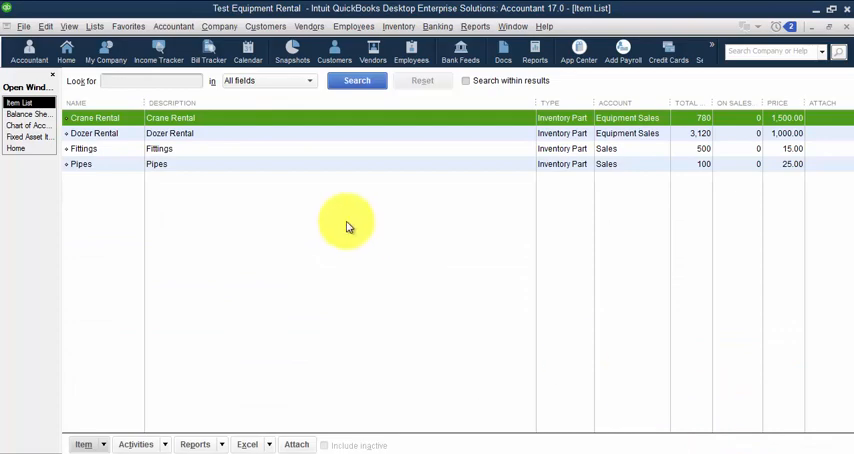
Step: Bring up the Balance Sheet with Equipment Contra -230,000 against Inventory Equipment 230,000
left_click(28, 103)
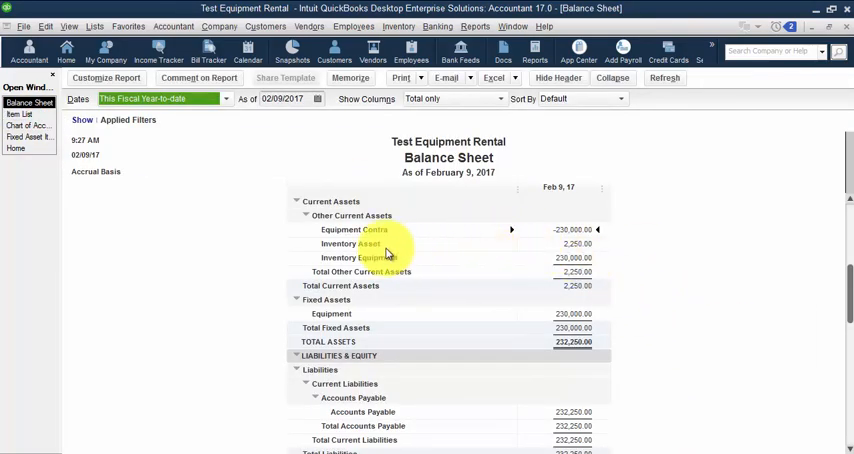
mouse_move(600, 265)
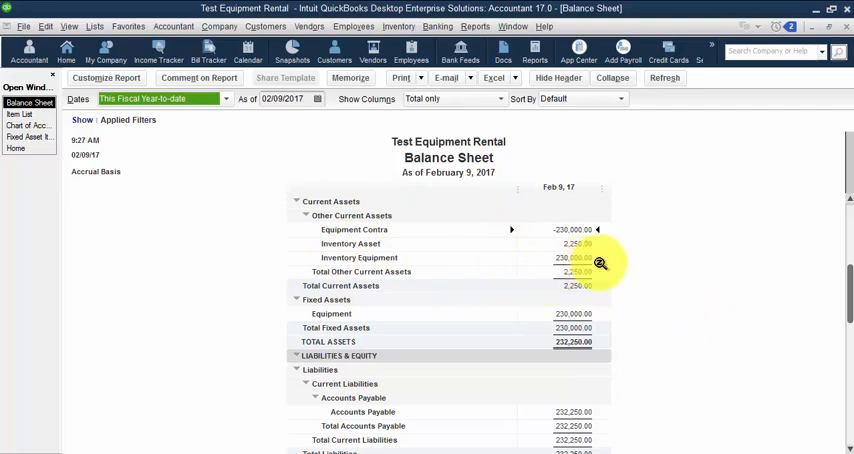
mouse_move(272, 234)
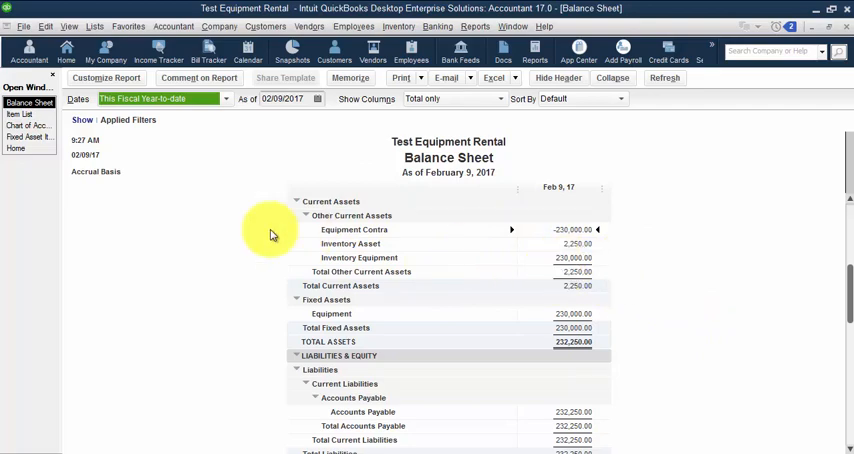
mouse_move(585, 229)
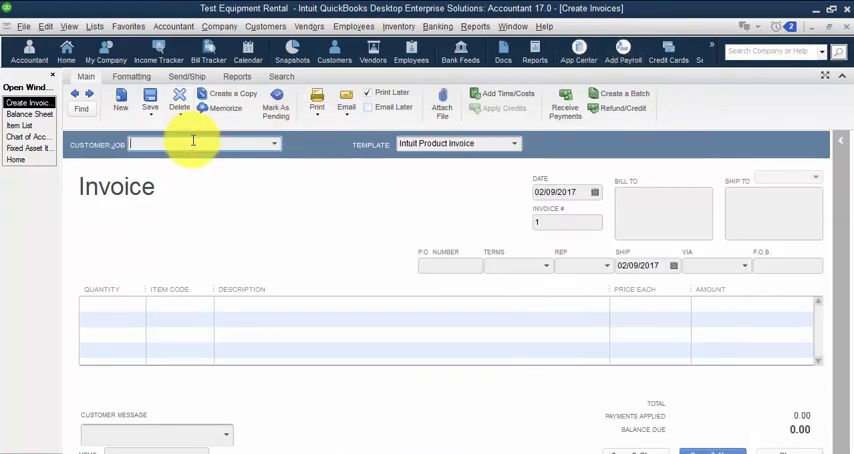
Step: Add a line of 5 Dozer Rental to the Jones Corporation invoice
type("Jones Cor")
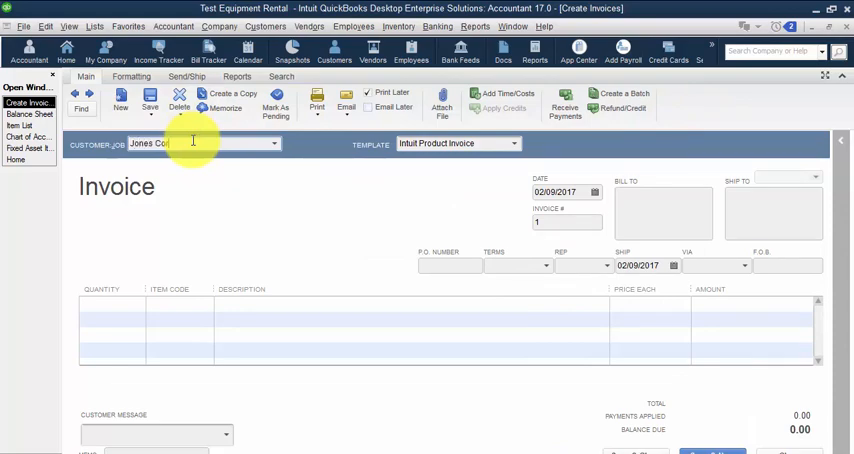
left_click(200, 143)
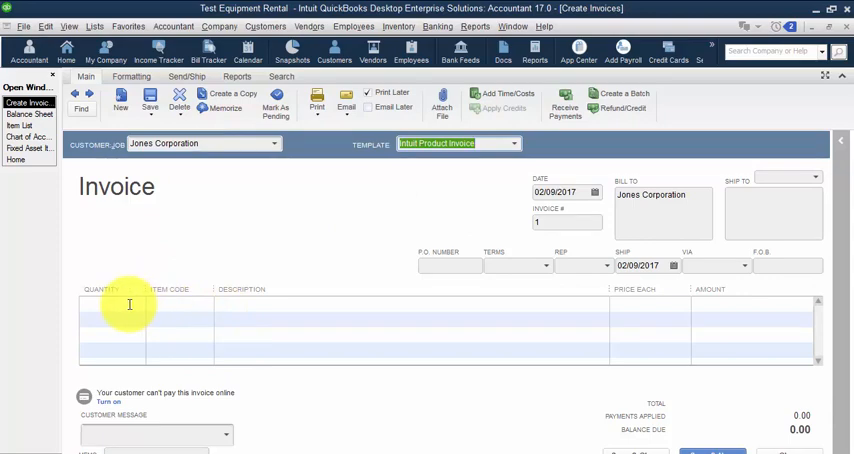
left_click(160, 303)
type("Fittings")
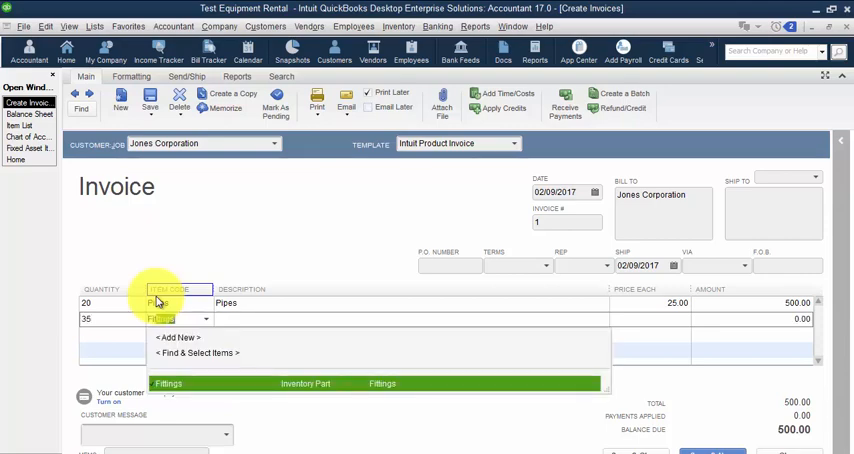
left_click(168, 383)
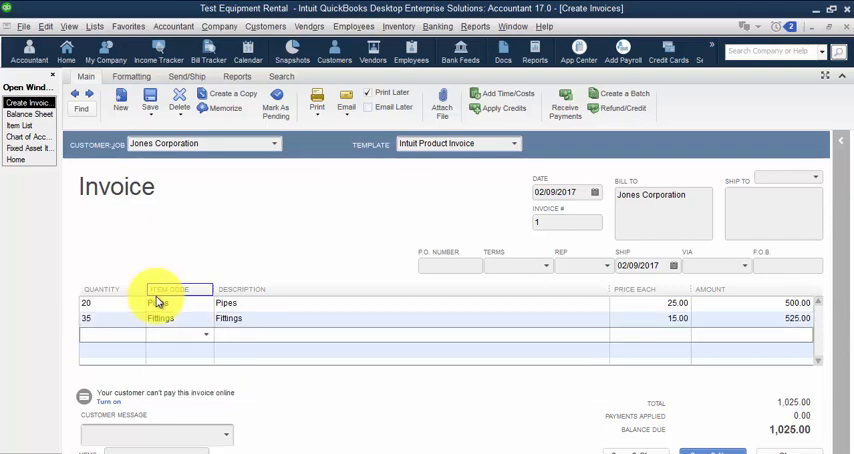
type("5")
left_click(179, 334)
type("Do")
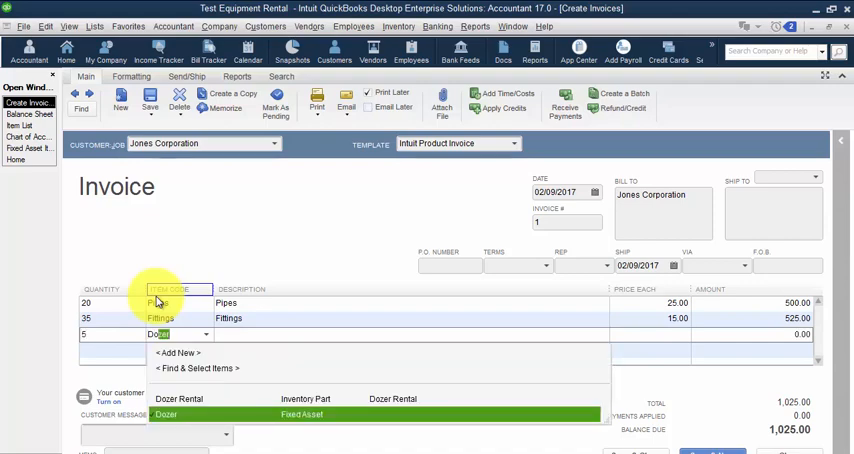
left_click(179, 398)
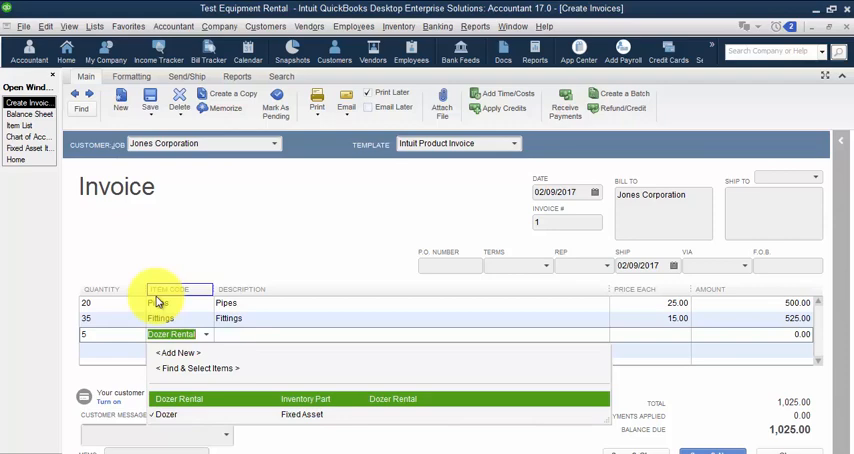
Step: Save invoice 1 totaling 6,025.00, dismissing the spell check, and start invoice 2
left_click(178, 398)
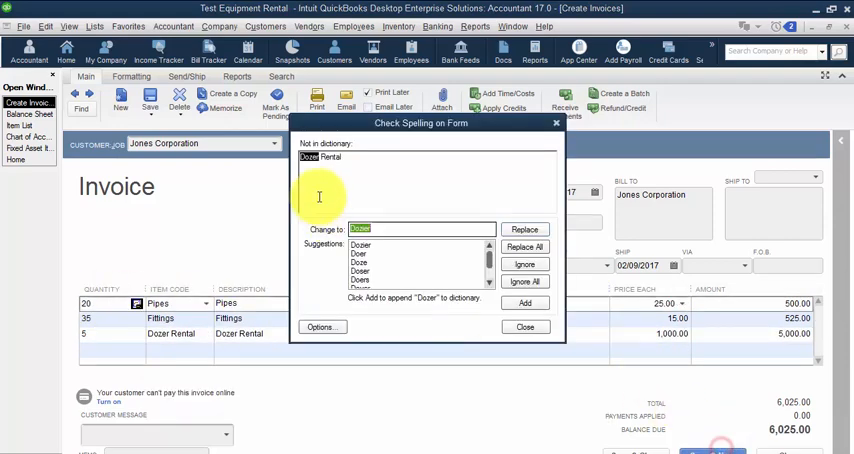
left_click(320, 326)
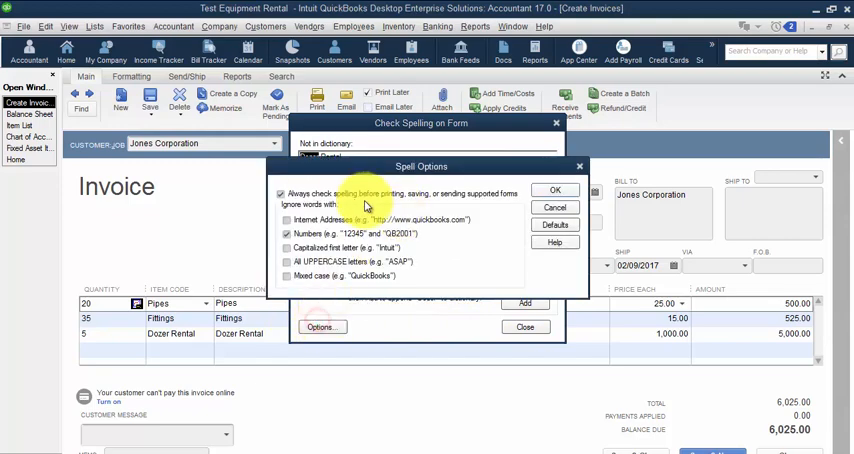
left_click(525, 327)
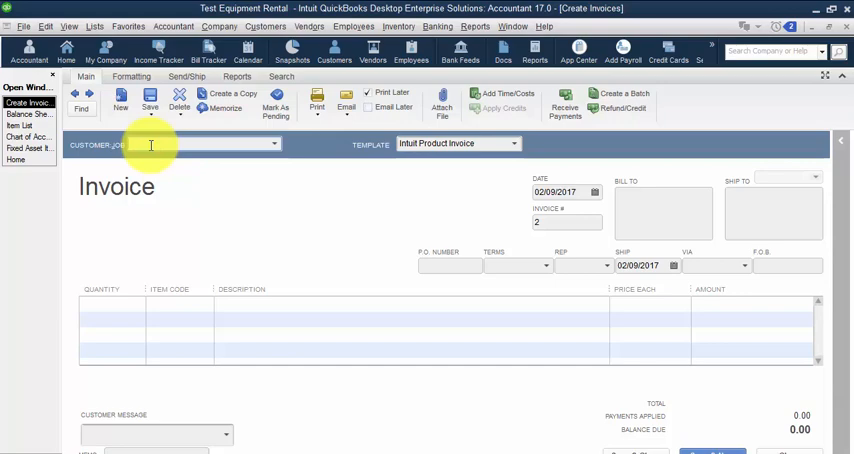
Step: Invoice Catching Corp for 8 Crane Rental
type("CatchingCo")
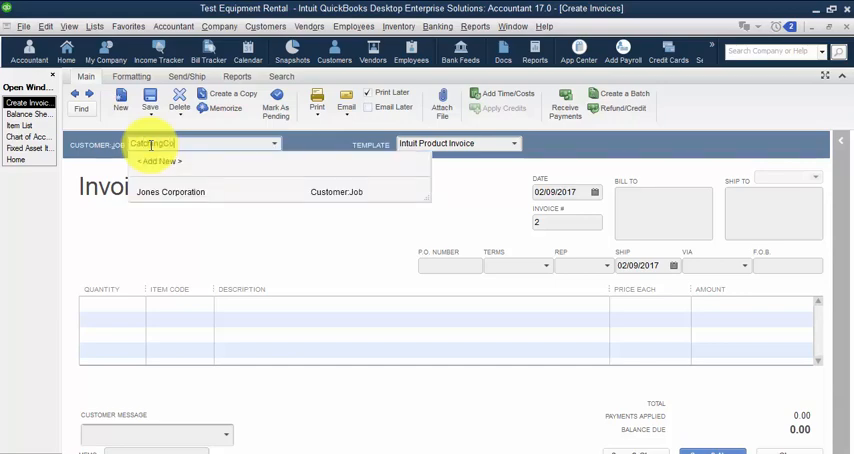
left_click(155, 192)
type("8")
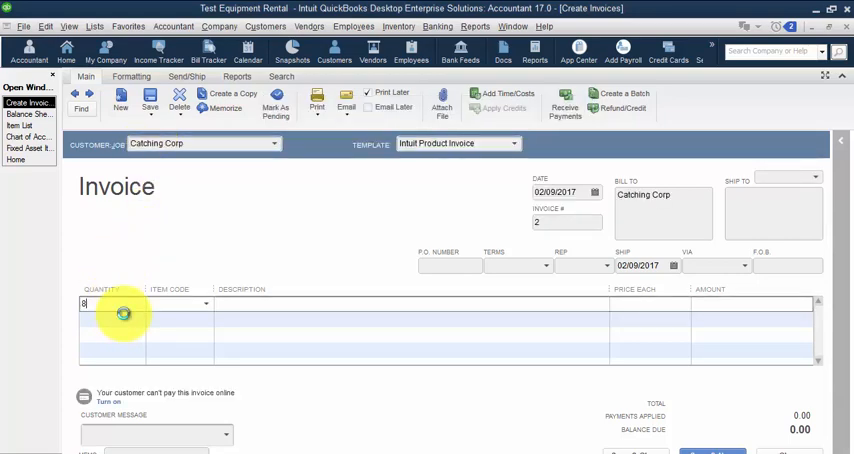
type("Crane")
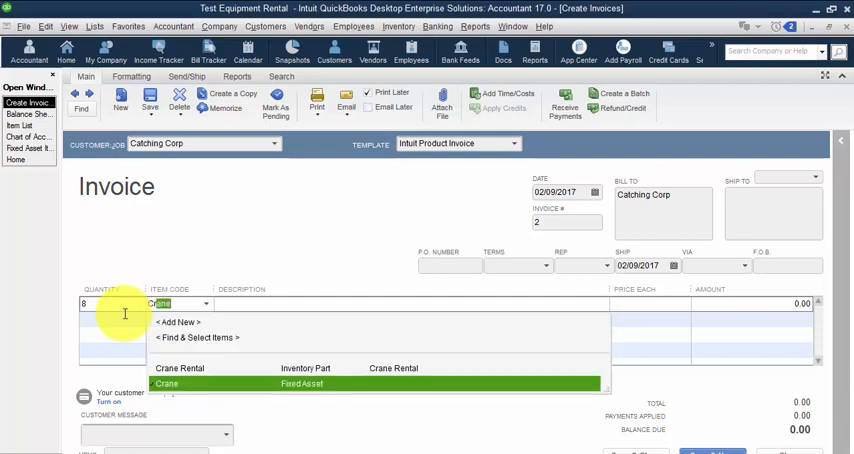
left_click(180, 368)
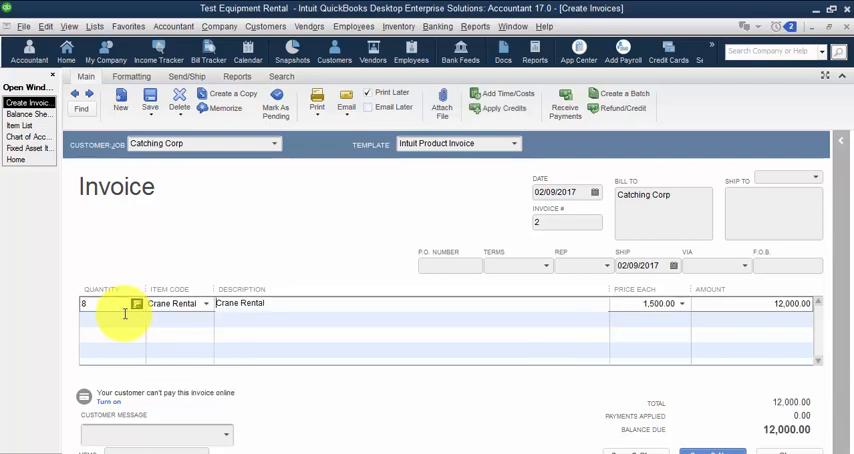
mouse_move(470, 319)
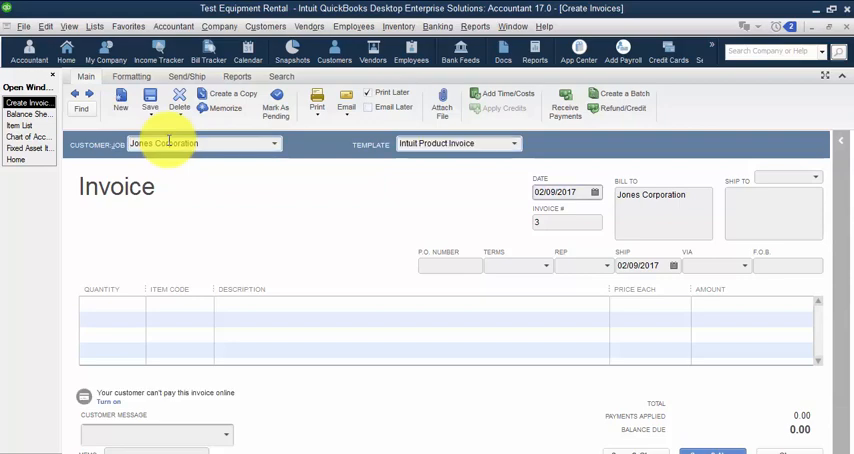
Step: Invoice Jones Corporation for 6 Dozer Rental
left_click(112, 290)
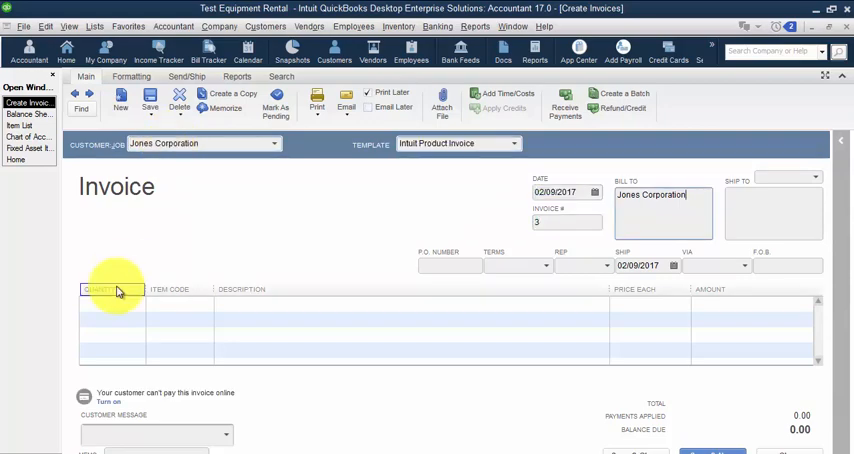
left_click(110, 303)
type("Do")
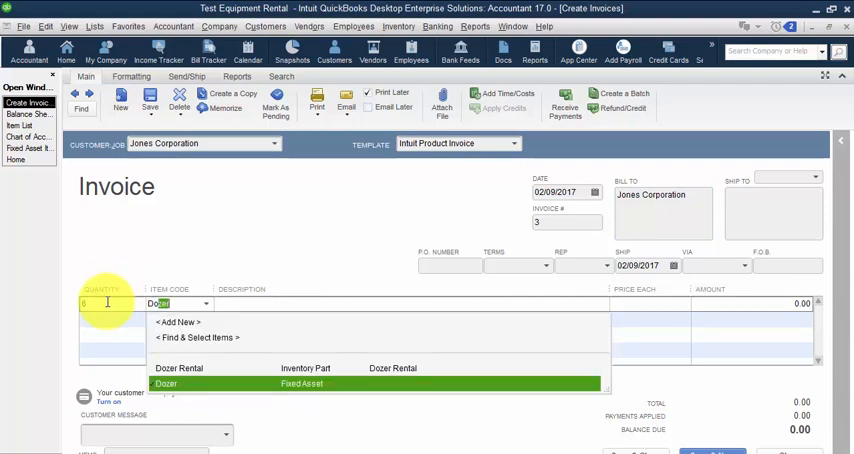
left_click(180, 368)
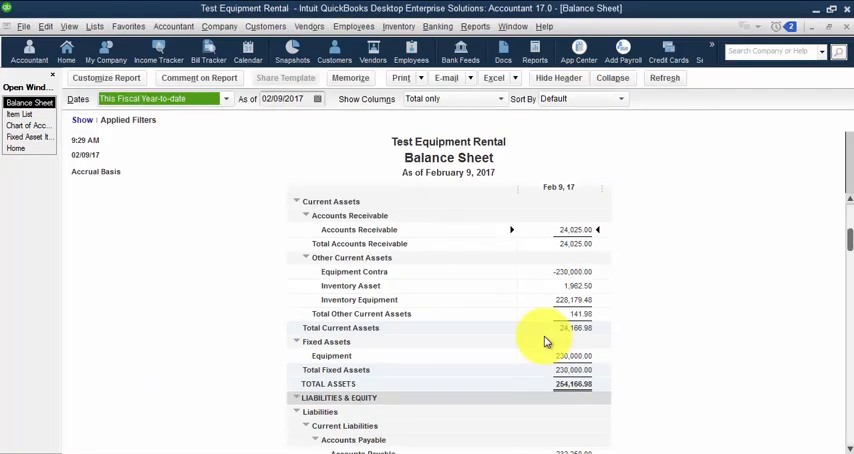
Step: Run Profit & Loss Standard showing Equipment Sales 23,000.00 and Net Income 21,916.98
left_click(475, 26)
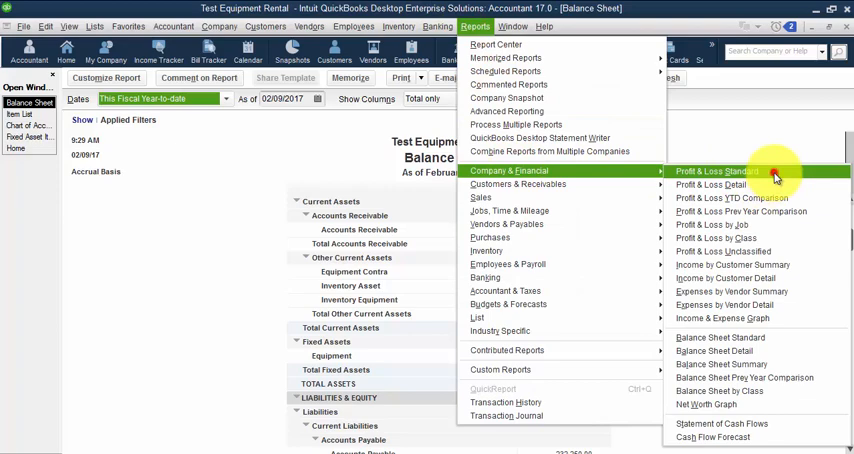
left_click(718, 171)
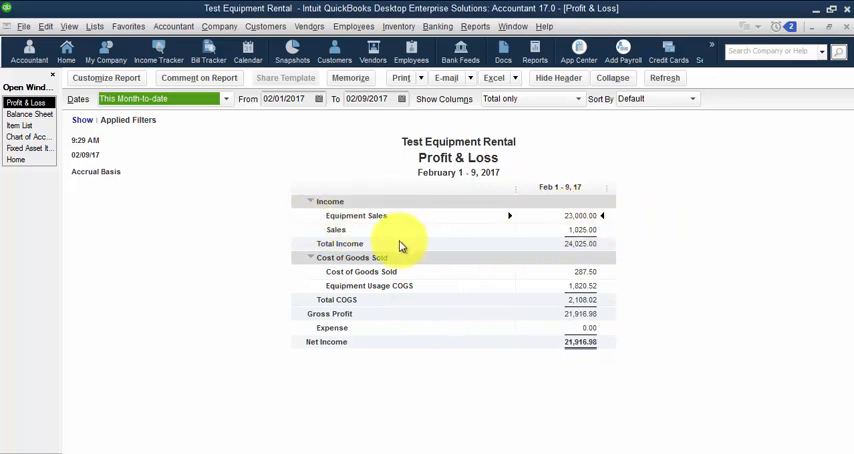
mouse_move(583, 230)
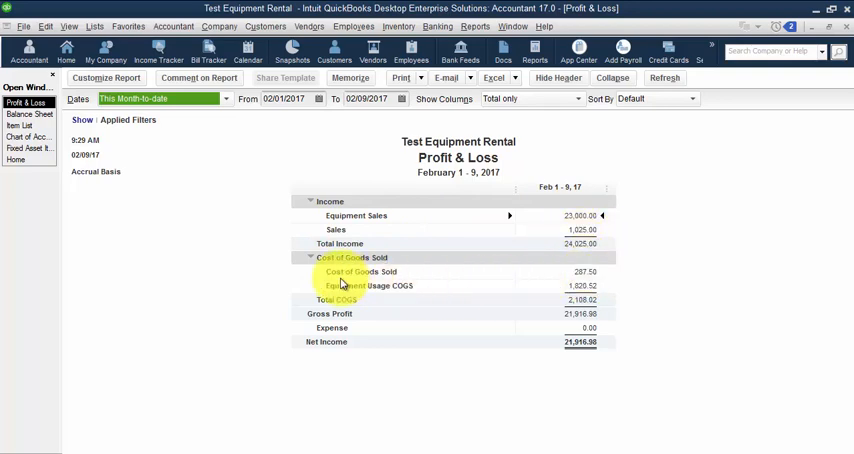
mouse_move(585, 277)
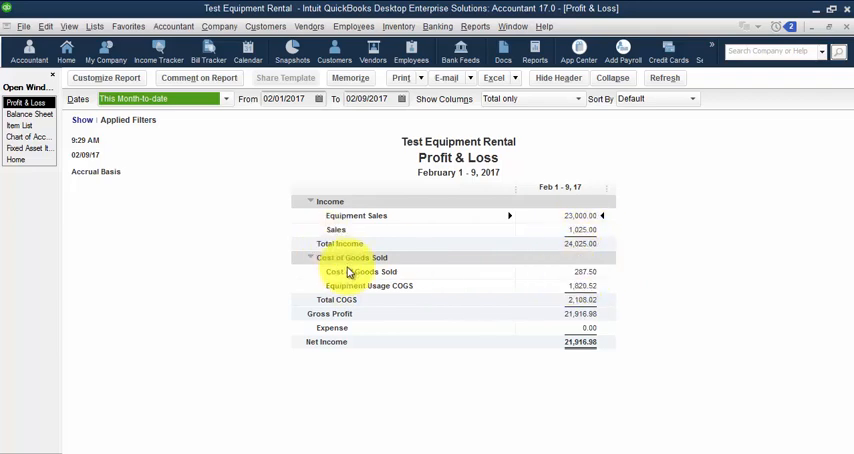
mouse_move(391, 291)
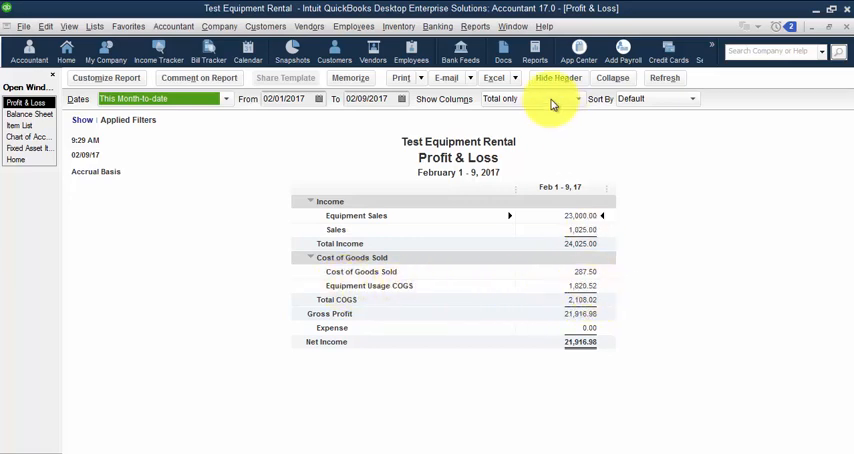
Step: Show Profit & Loss columns by Customer:Job, then close the report
left_click(525, 98)
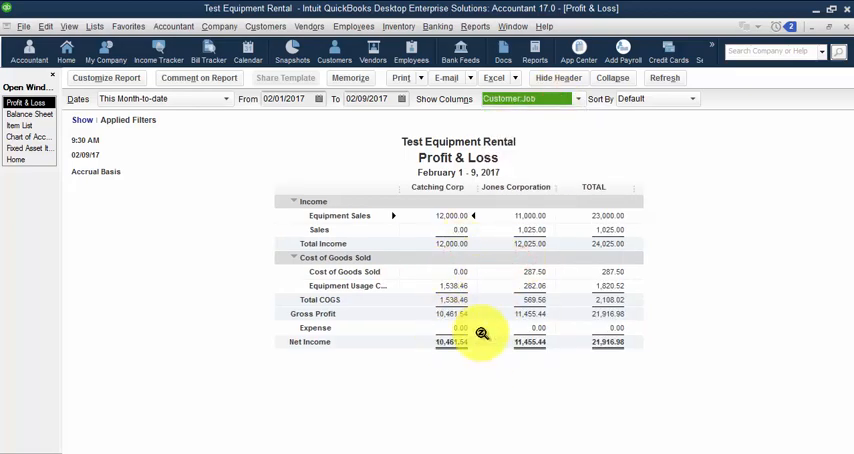
mouse_move(420, 345)
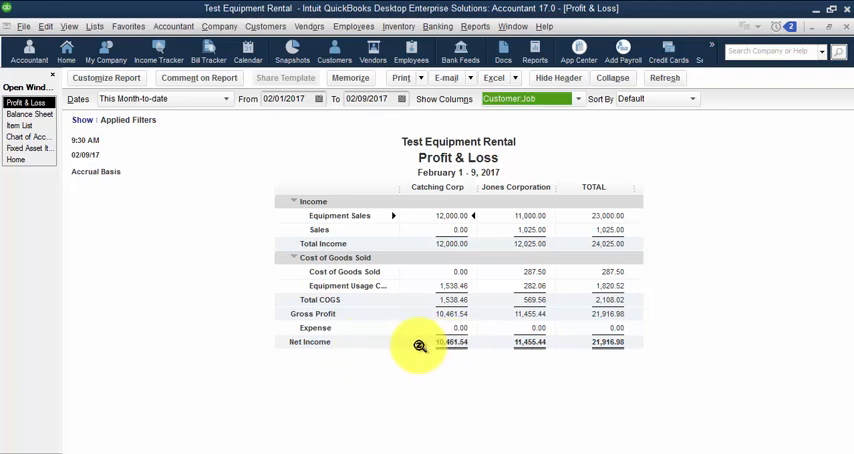
mouse_move(555, 293)
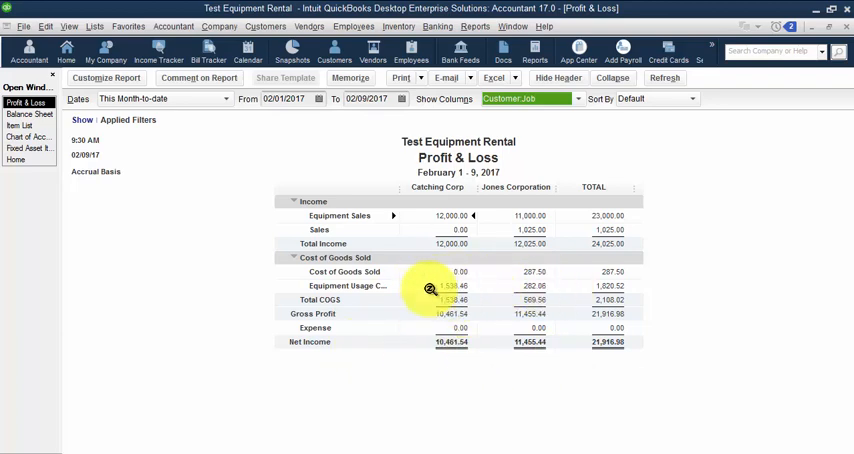
mouse_move(463, 355)
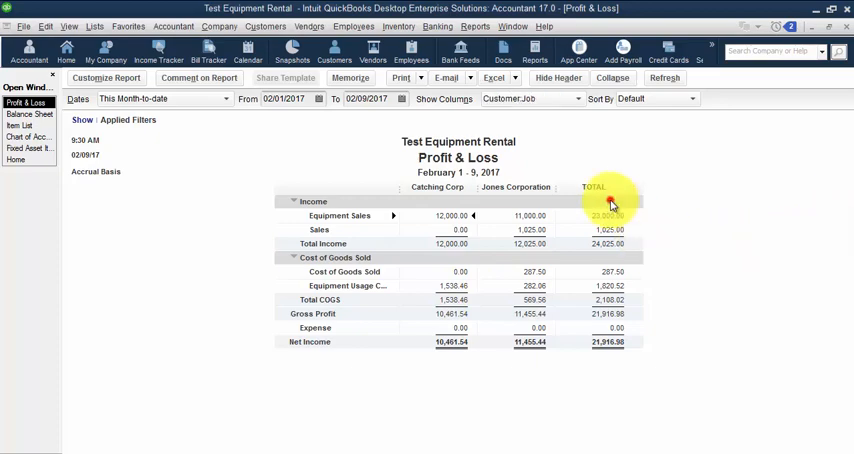
left_click(350, 77)
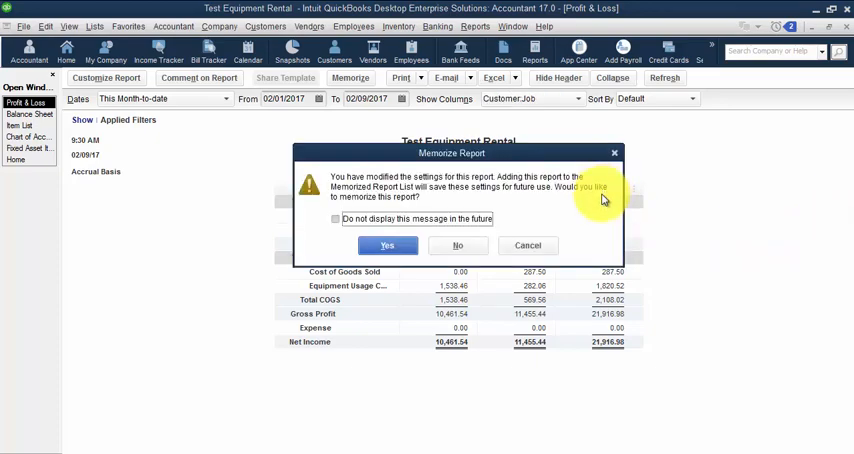
Step: Close the Profit & Loss without memorizing it, returning to the Balance Sheet
left_click(457, 245)
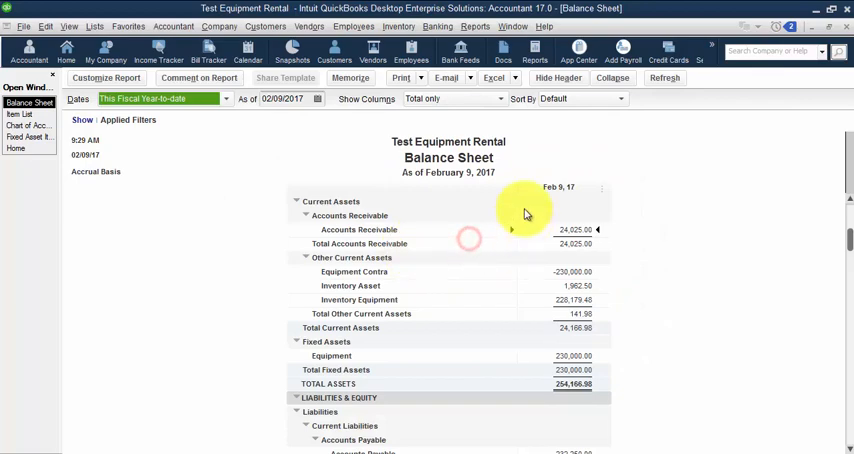
mouse_move(545, 350)
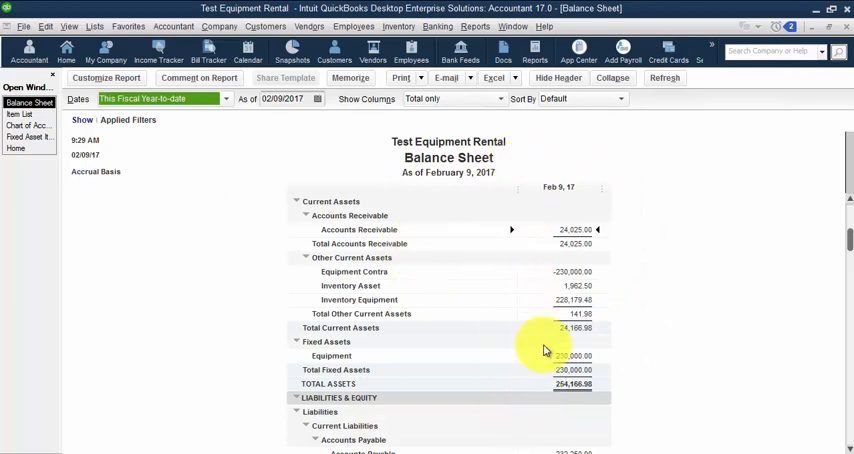
mouse_move(440, 308)
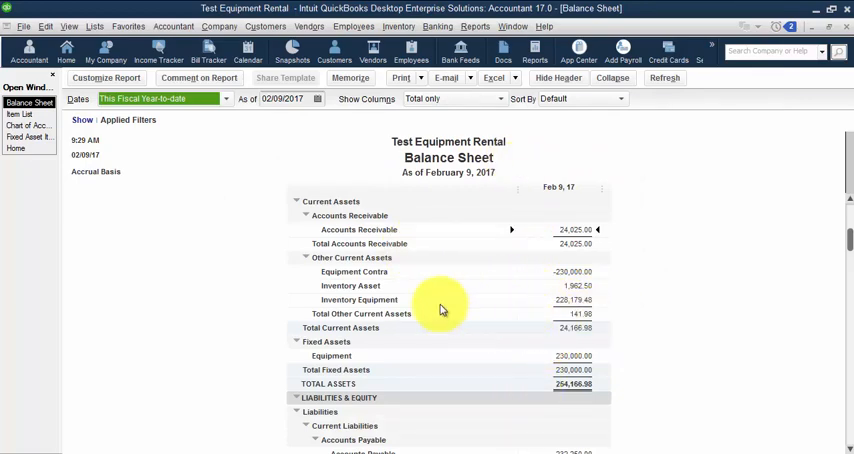
mouse_move(567, 305)
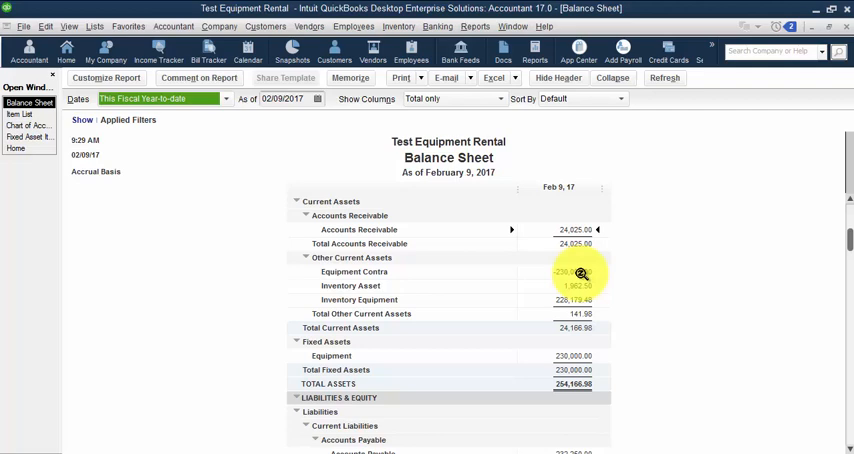
mouse_move(625, 278)
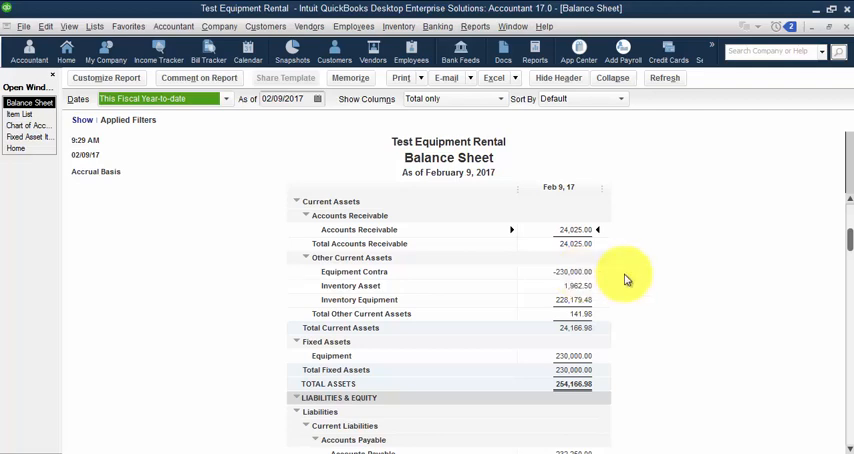
mouse_move(728, 389)
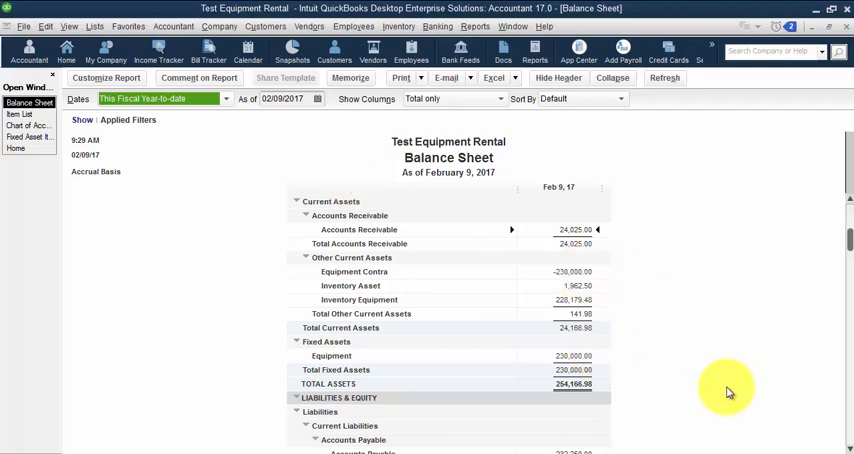
mouse_move(730, 385)
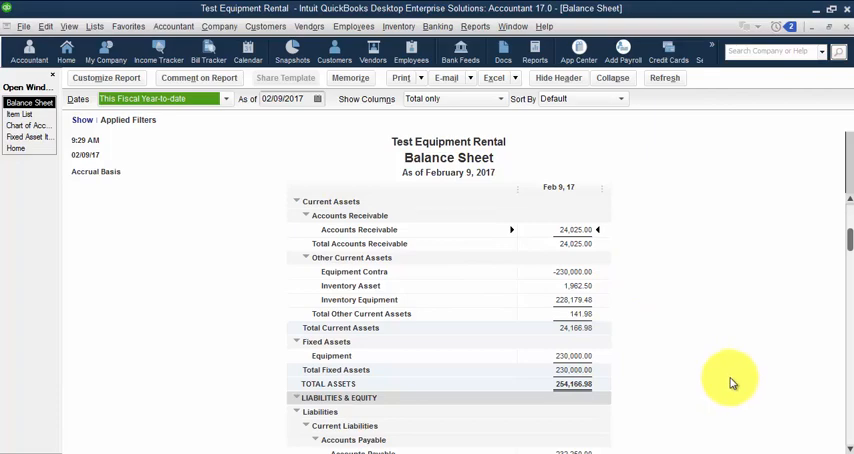
mouse_move(731, 383)
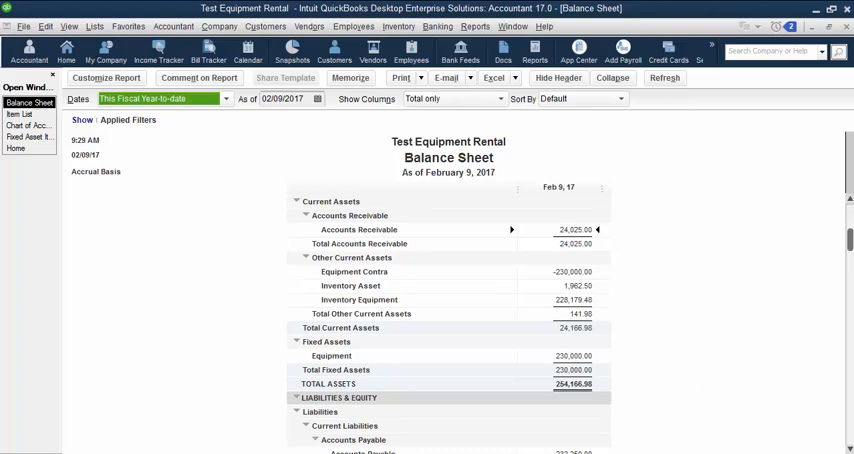
mouse_move(218, 26)
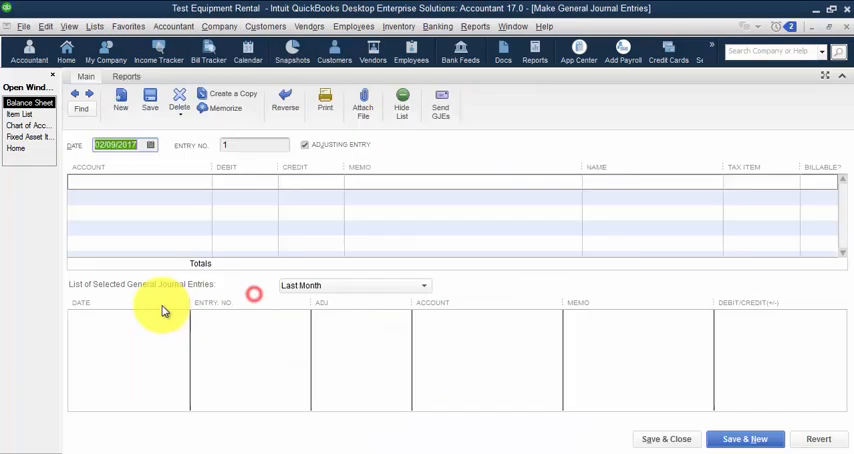
Step: Add a new Other Expense account 'Depreciation' and enter it on the journal entry's first line
left_click(441, 104)
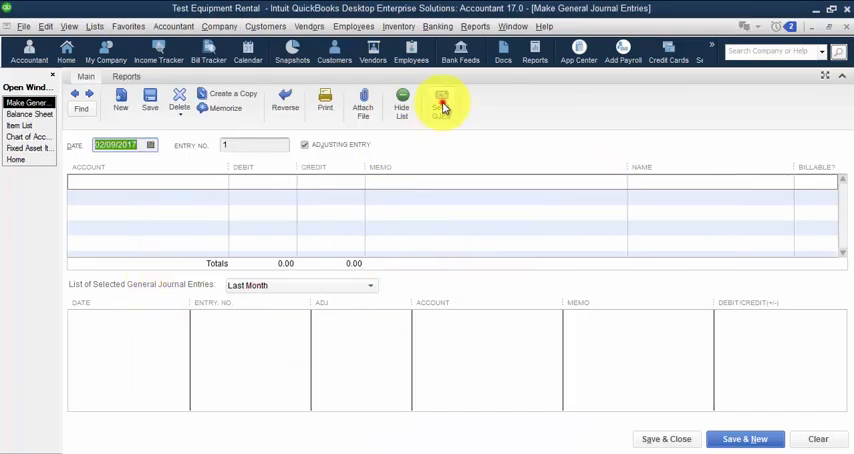
left_click(441, 103)
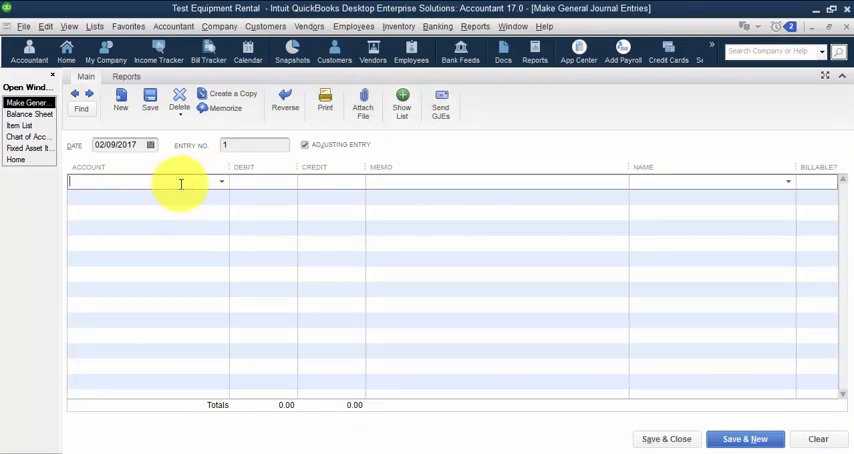
type("Depre")
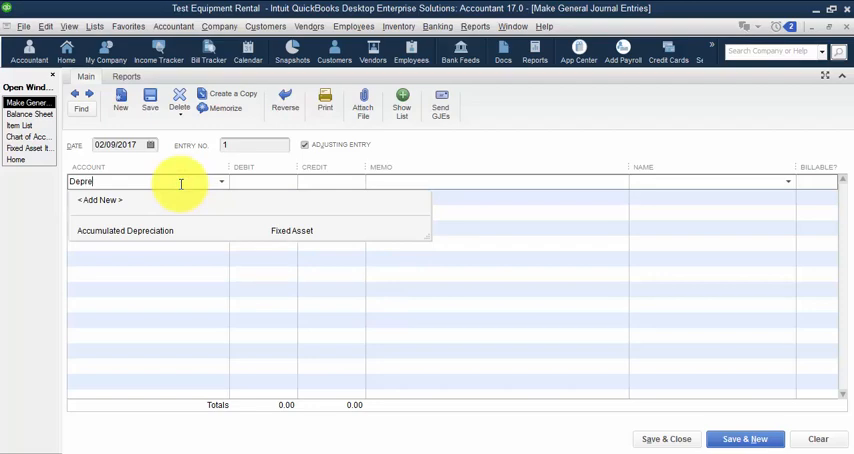
type("ciation")
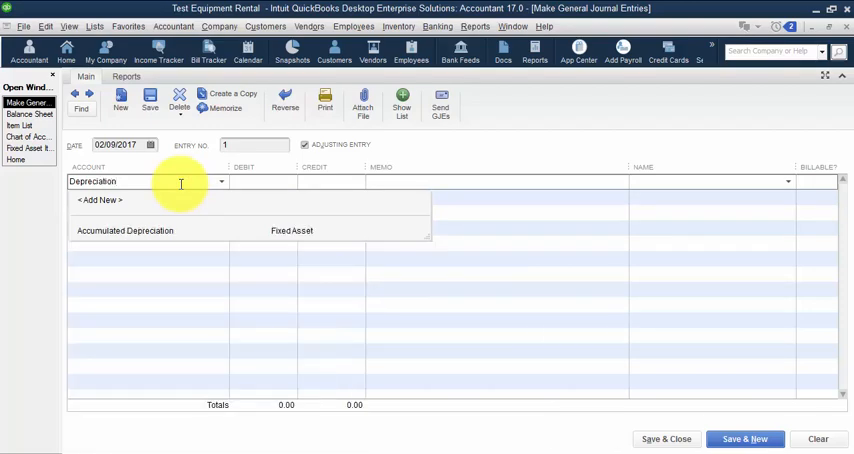
left_click(99, 200)
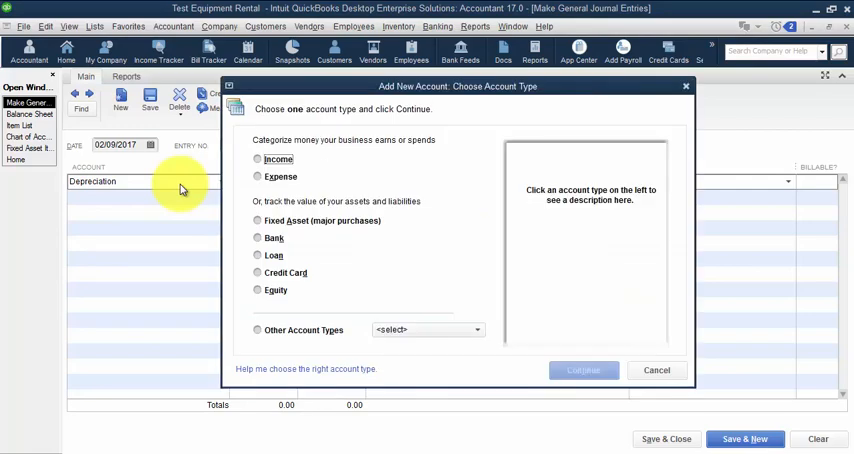
left_click(258, 176)
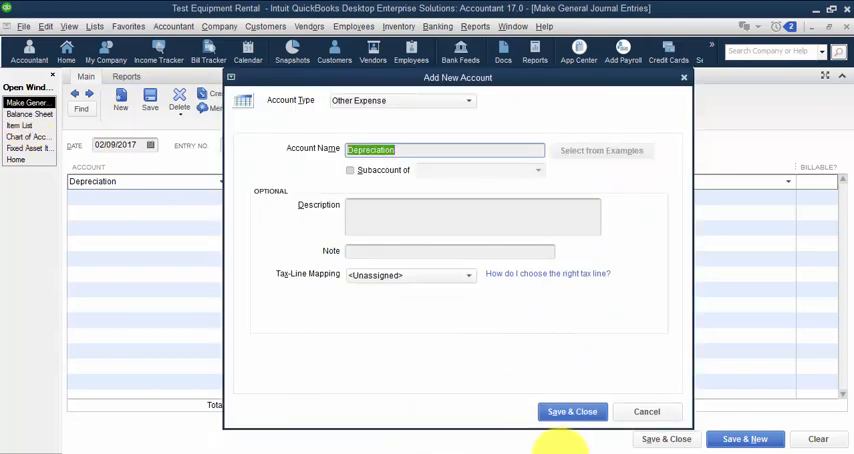
left_click(571, 411)
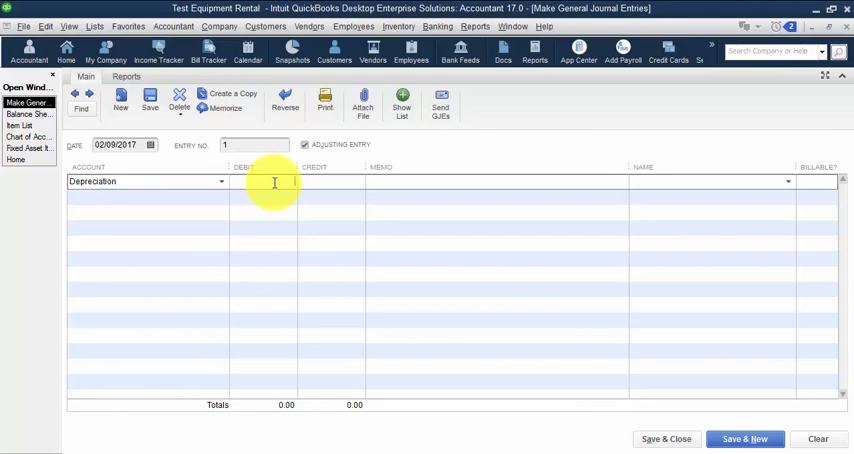
Step: Debit Depreciation 2,000 and start the Accumulated Depreciation credit line
type("2000")
left_click(148, 196)
type("Ac")
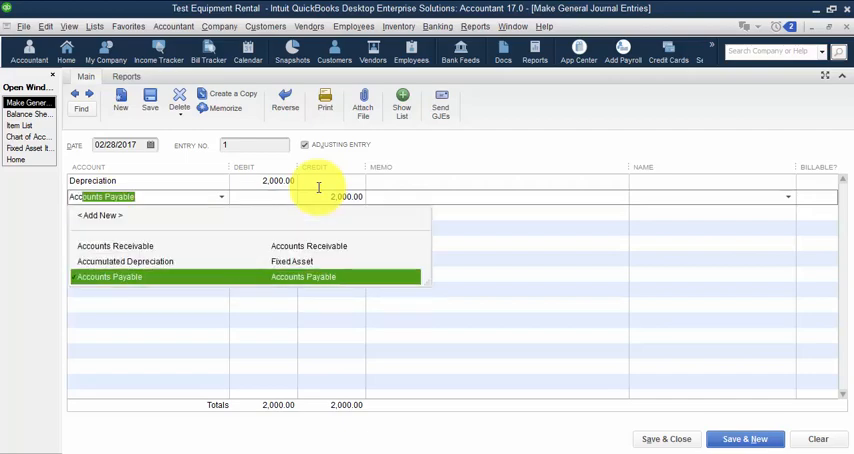
left_click(125, 261)
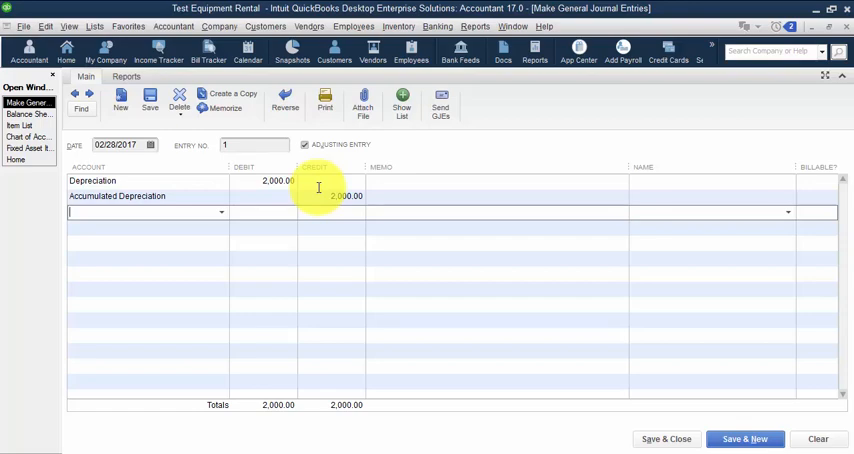
type("d")
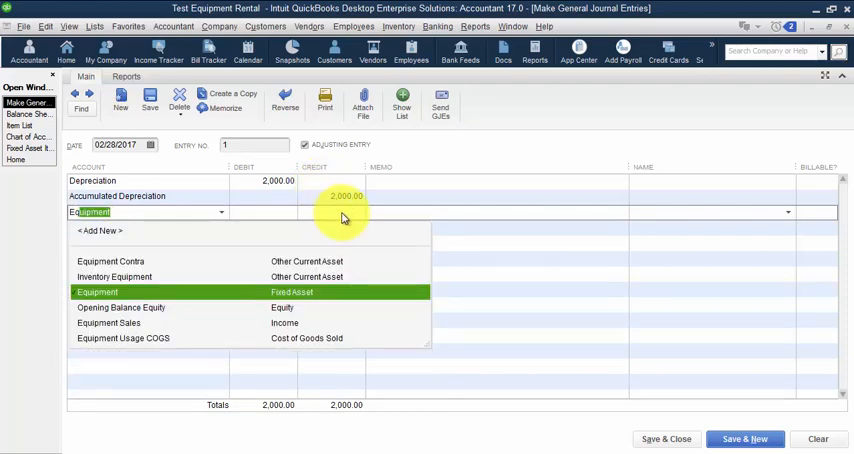
Step: Add Equipment Contra and Equipment Usage COGS lines at 1,820.52, checking the COGS figure in P&L
left_click(110, 261)
type("Eq")
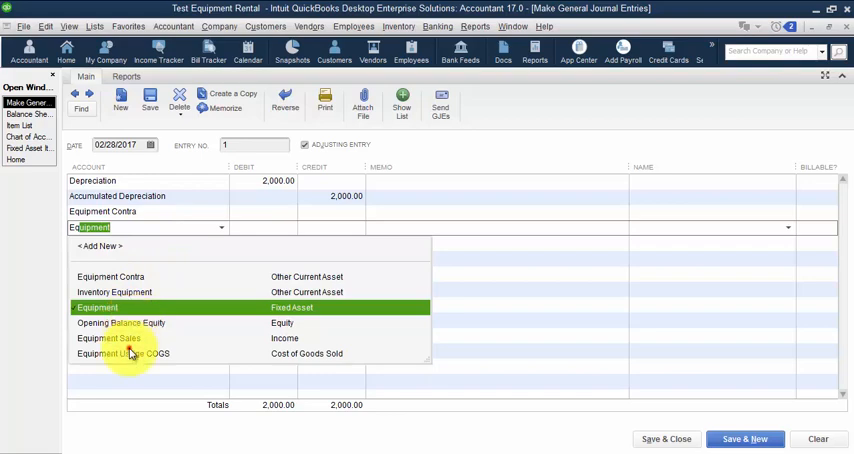
left_click(476, 26)
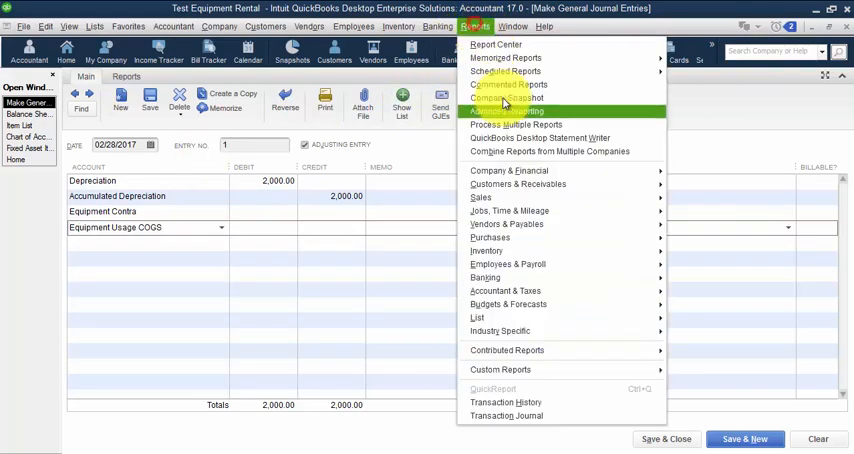
left_click(507, 110)
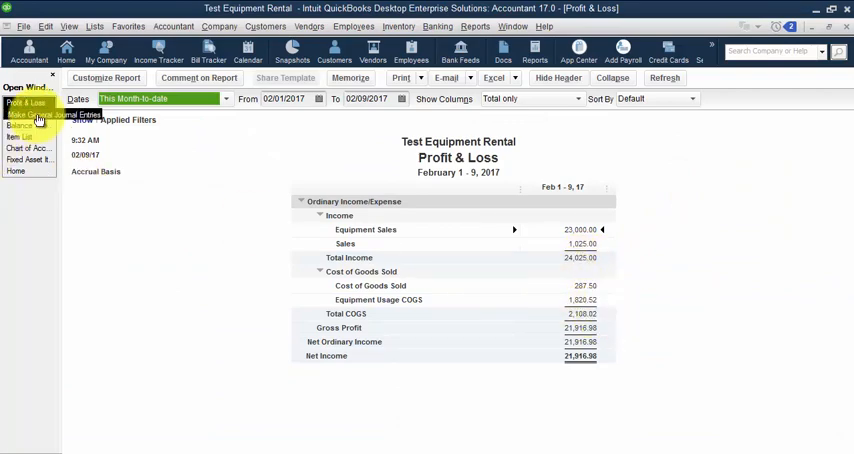
left_click(45, 114)
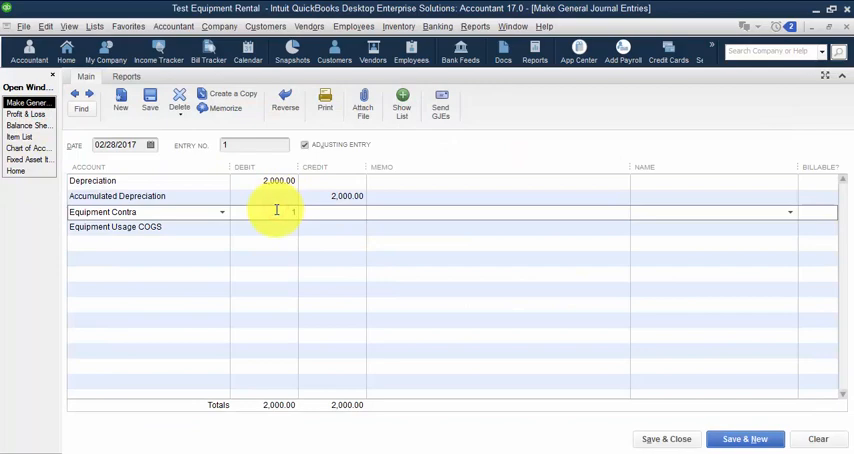
type("1820.52")
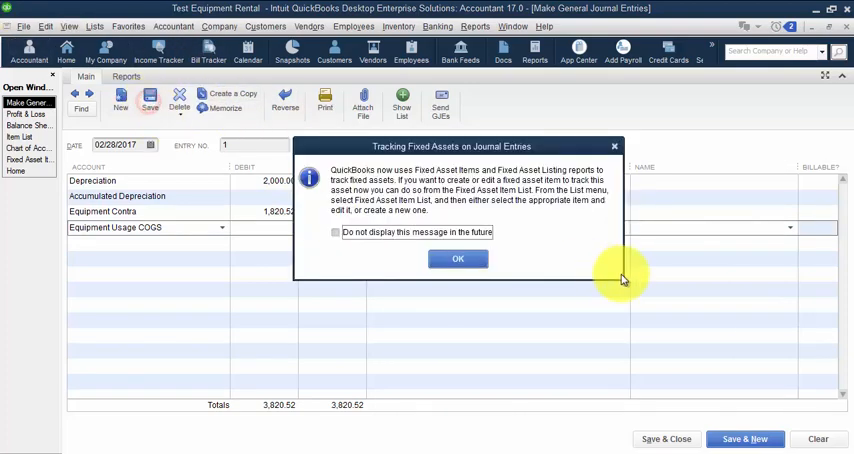
Step: Dismiss the fixed asset notice and drill into the 2,000 Depreciation amount on February's P&L
left_click(457, 258)
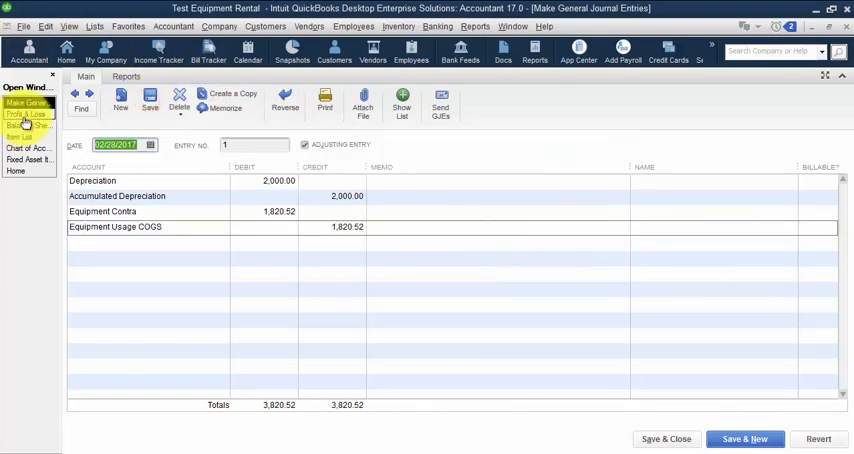
left_click(25, 103)
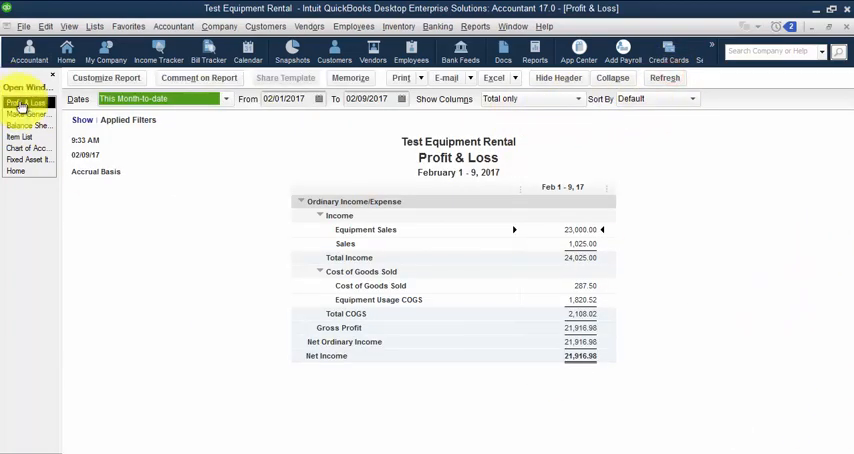
left_click(28, 102)
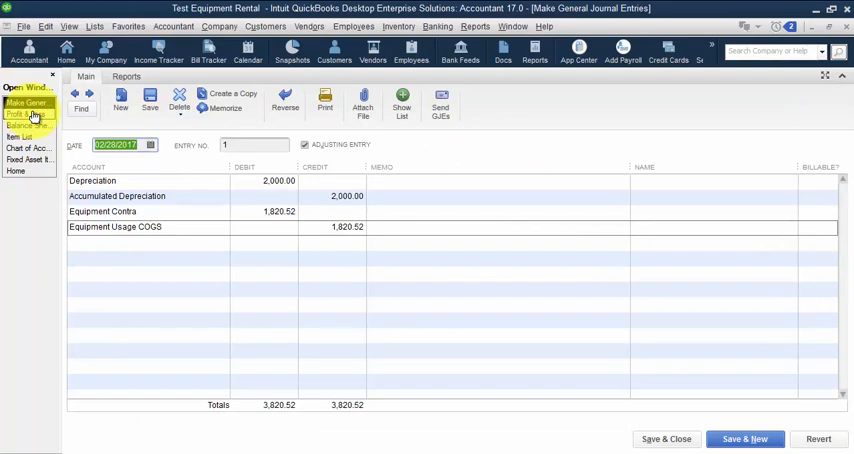
left_click(24, 102)
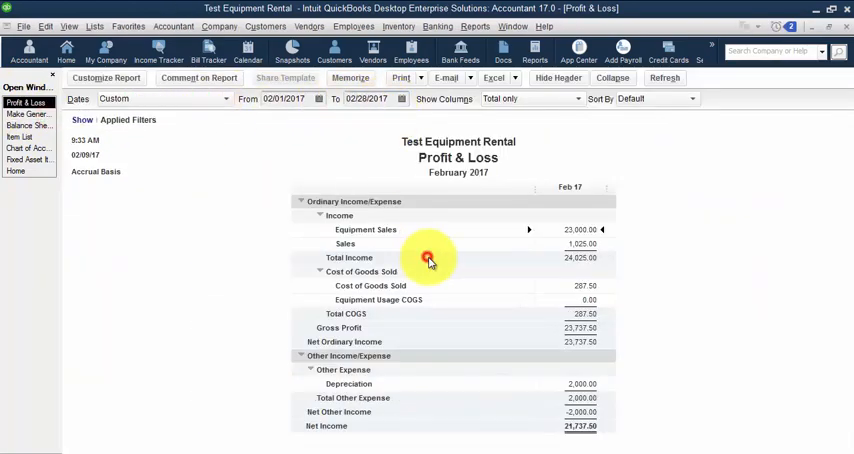
mouse_move(538, 306)
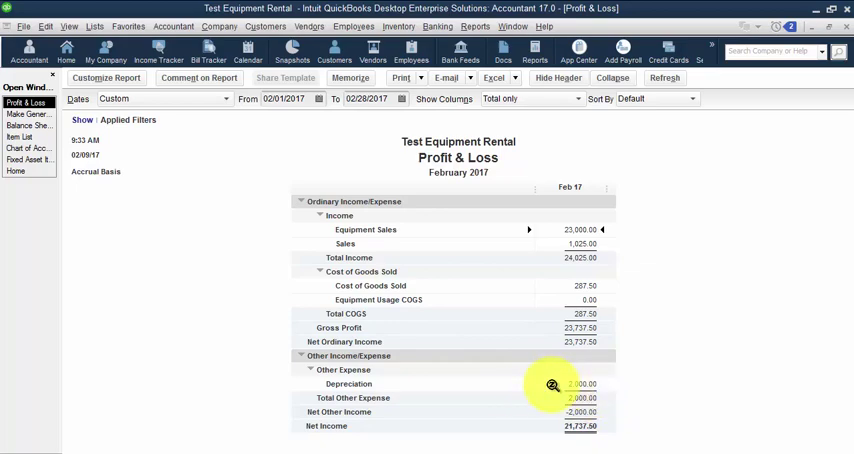
left_click(29, 104)
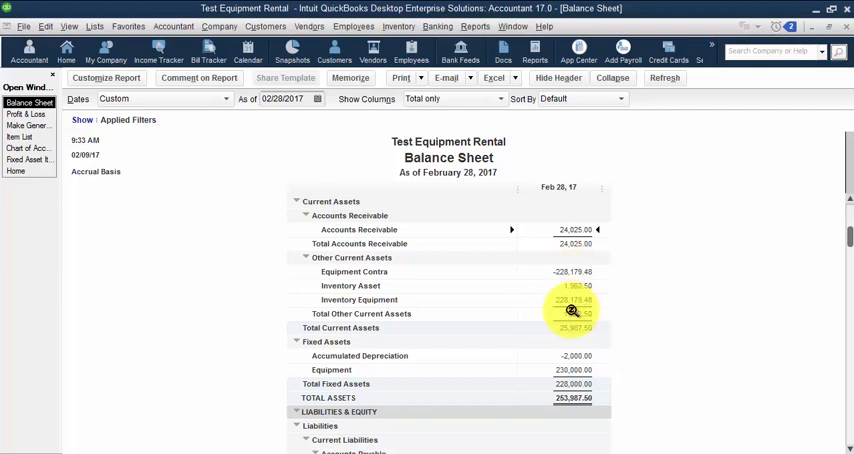
mouse_move(525, 358)
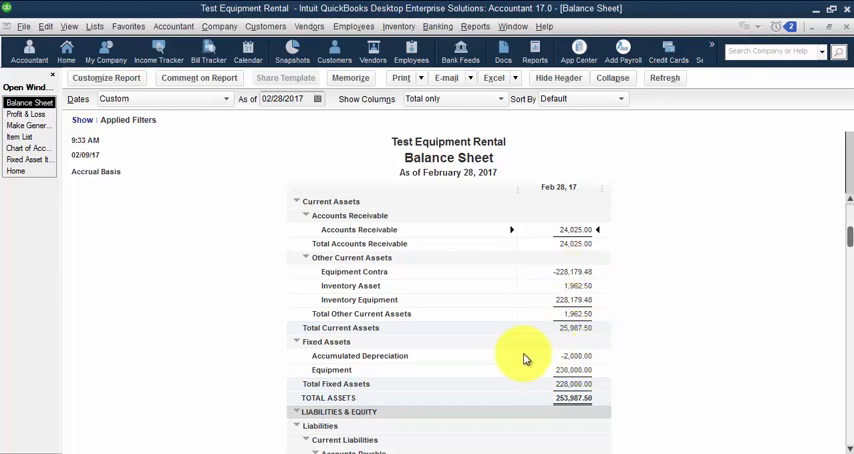
mouse_move(593, 358)
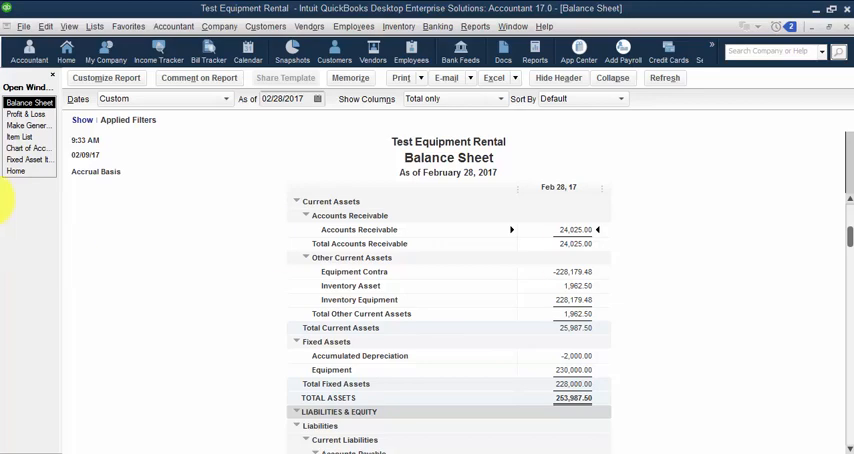
Step: Bring the February P&L back up, showing Equipment Usage COGS 0.00 and net income 21,737.50
left_click(27, 103)
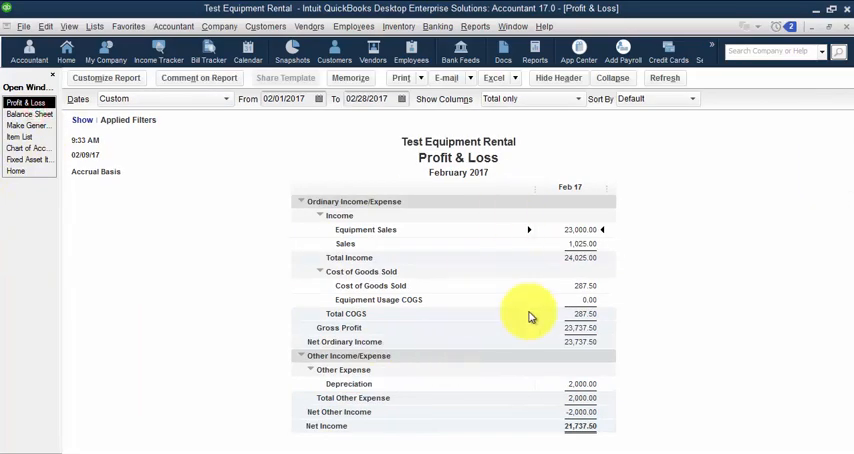
Step: Set the February P&L columns to Customer:Job and bring up the Item List showing Dozer Rental
left_click(530, 98)
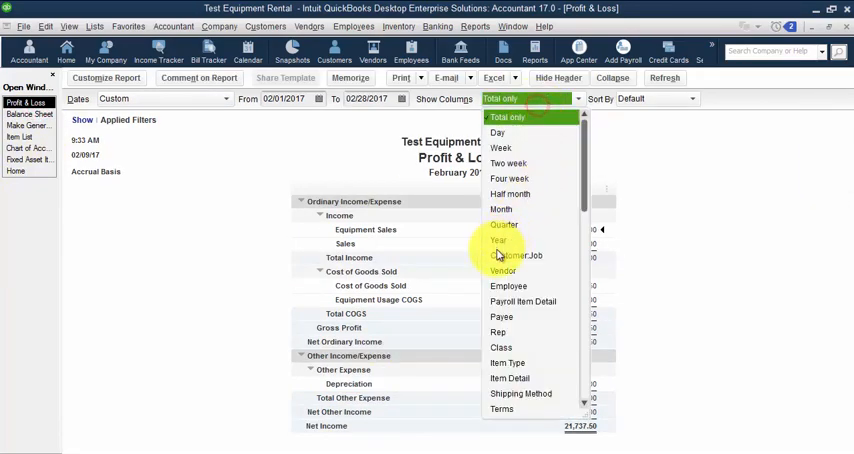
left_click(516, 255)
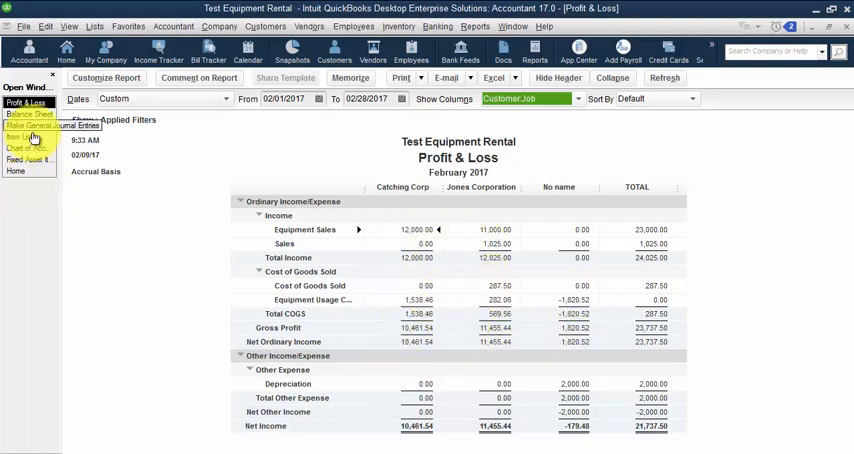
left_click(29, 137)
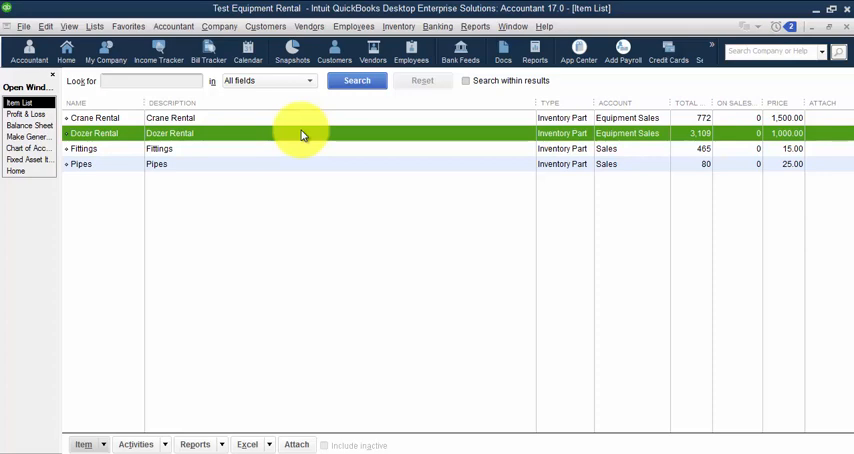
mouse_move(808, 163)
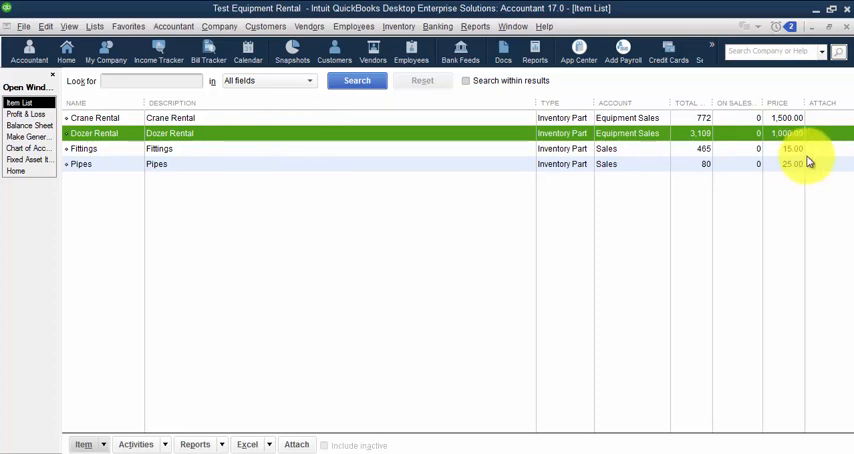
mouse_move(682, 142)
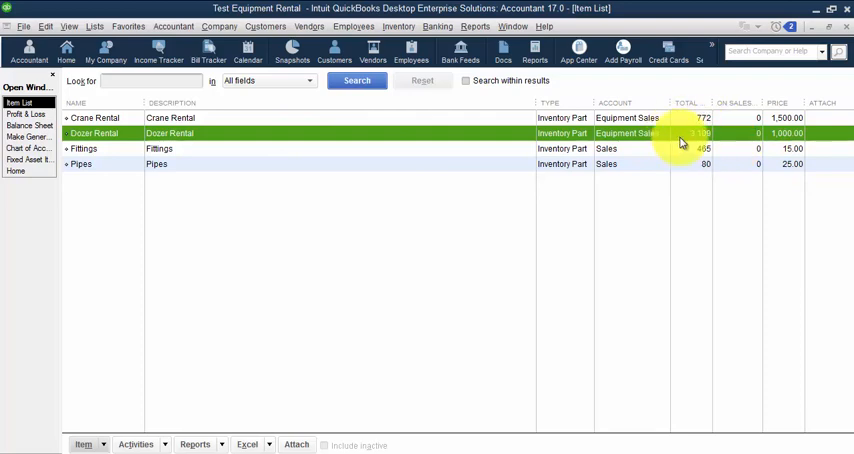